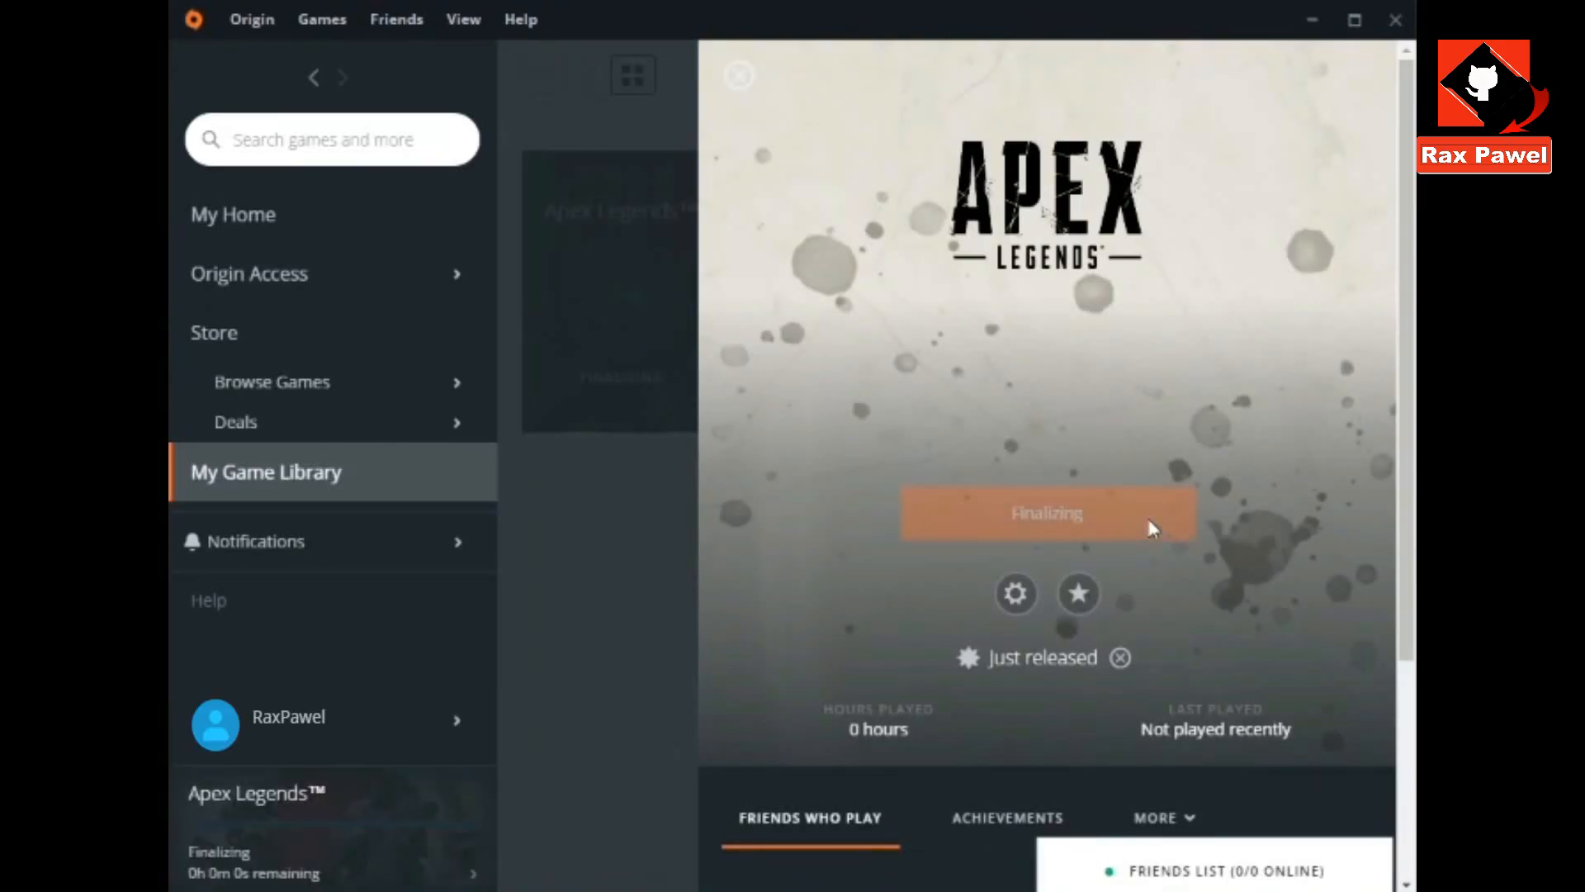
pyautogui.moveTo(1161, 496)
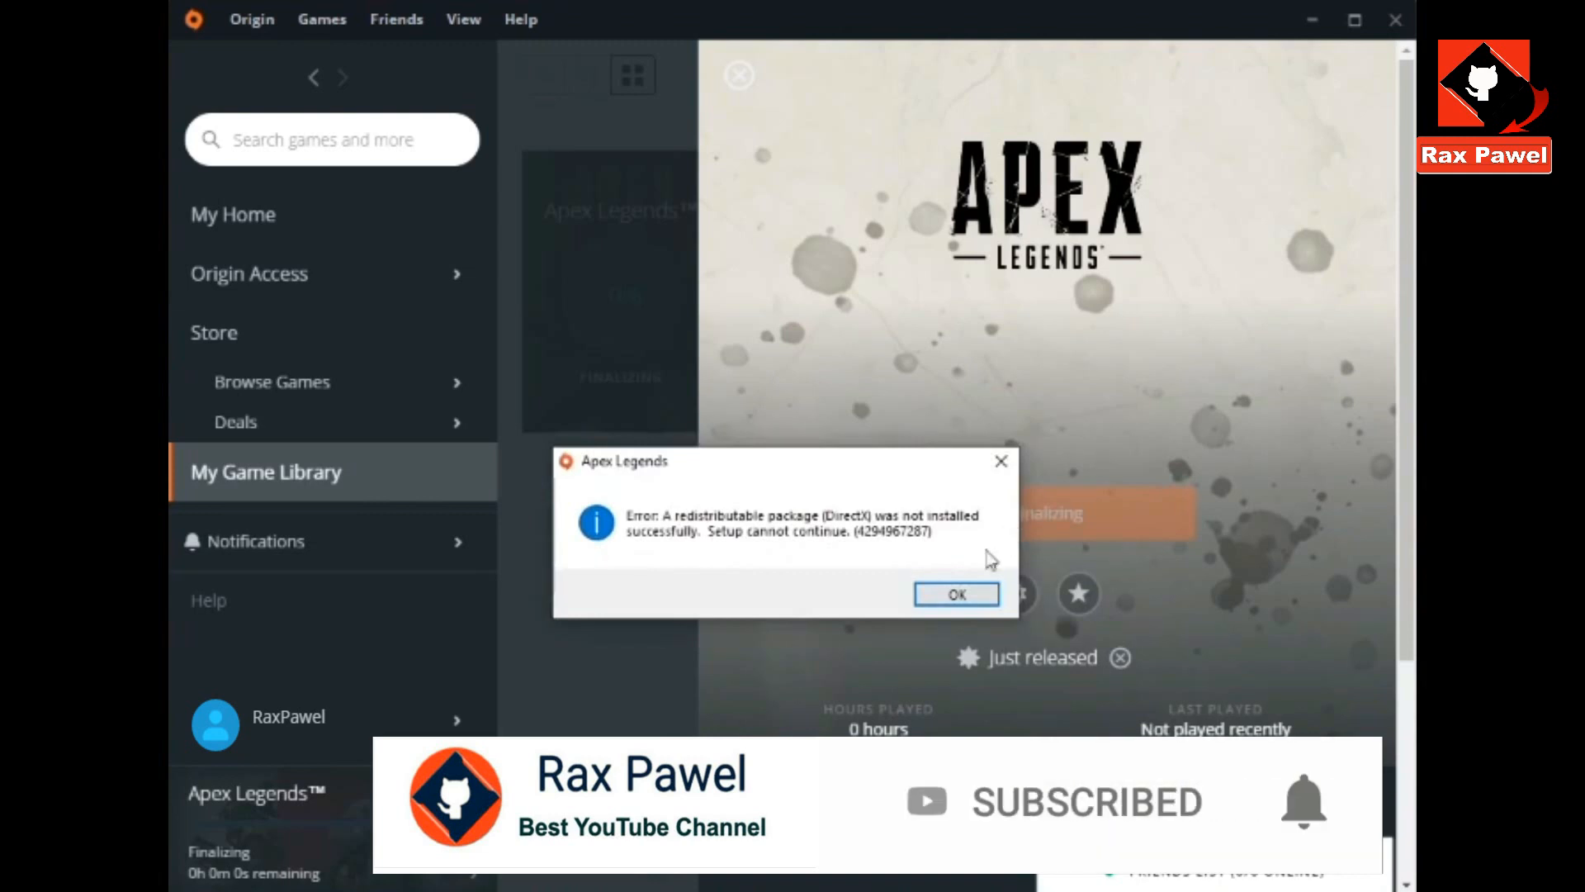
# - Dismiss the DirectX redistributable error and the follow-up 'We've encountered a problem' notice
pyautogui.click(954, 593)
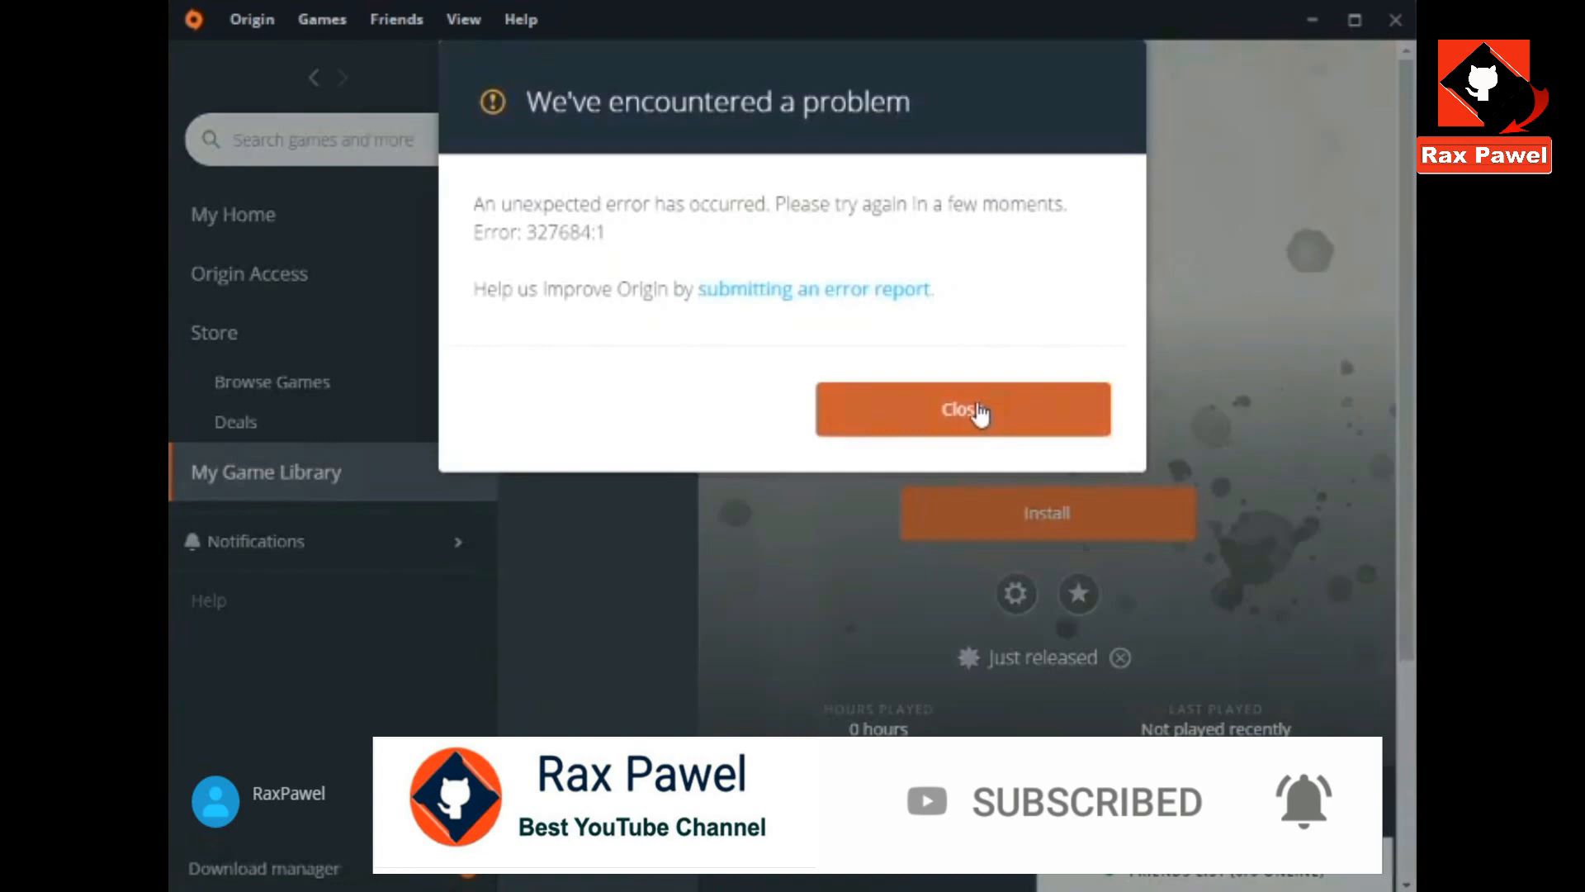
pyautogui.click(961, 407)
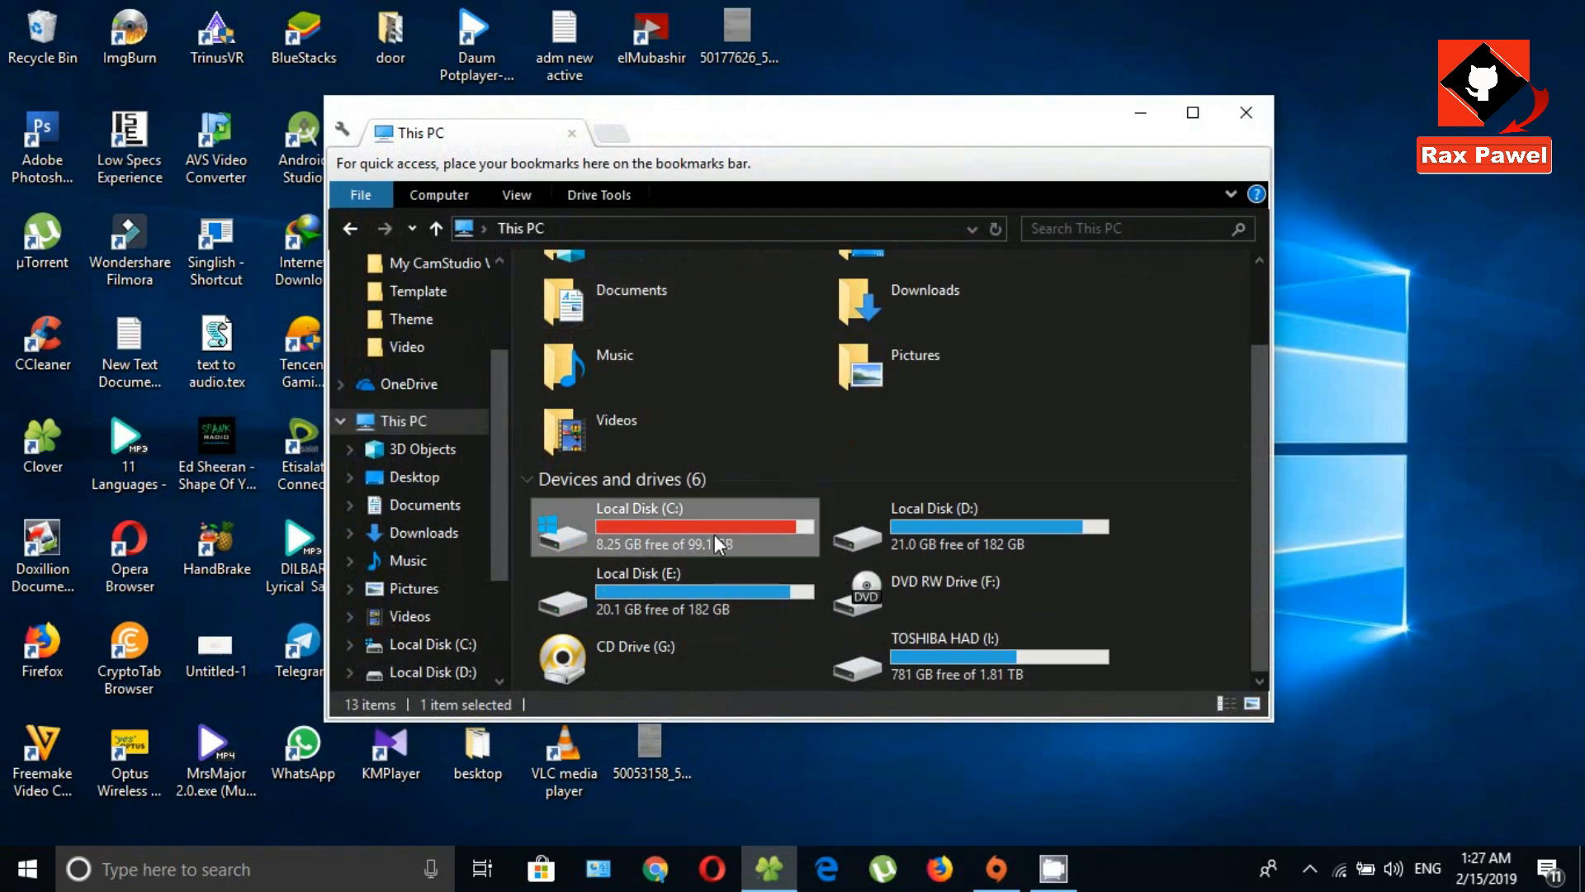
# - Navigate into Local Disk (C:) > Program Files (x86) > Origin Games
pyautogui.doubleClick(674, 525)
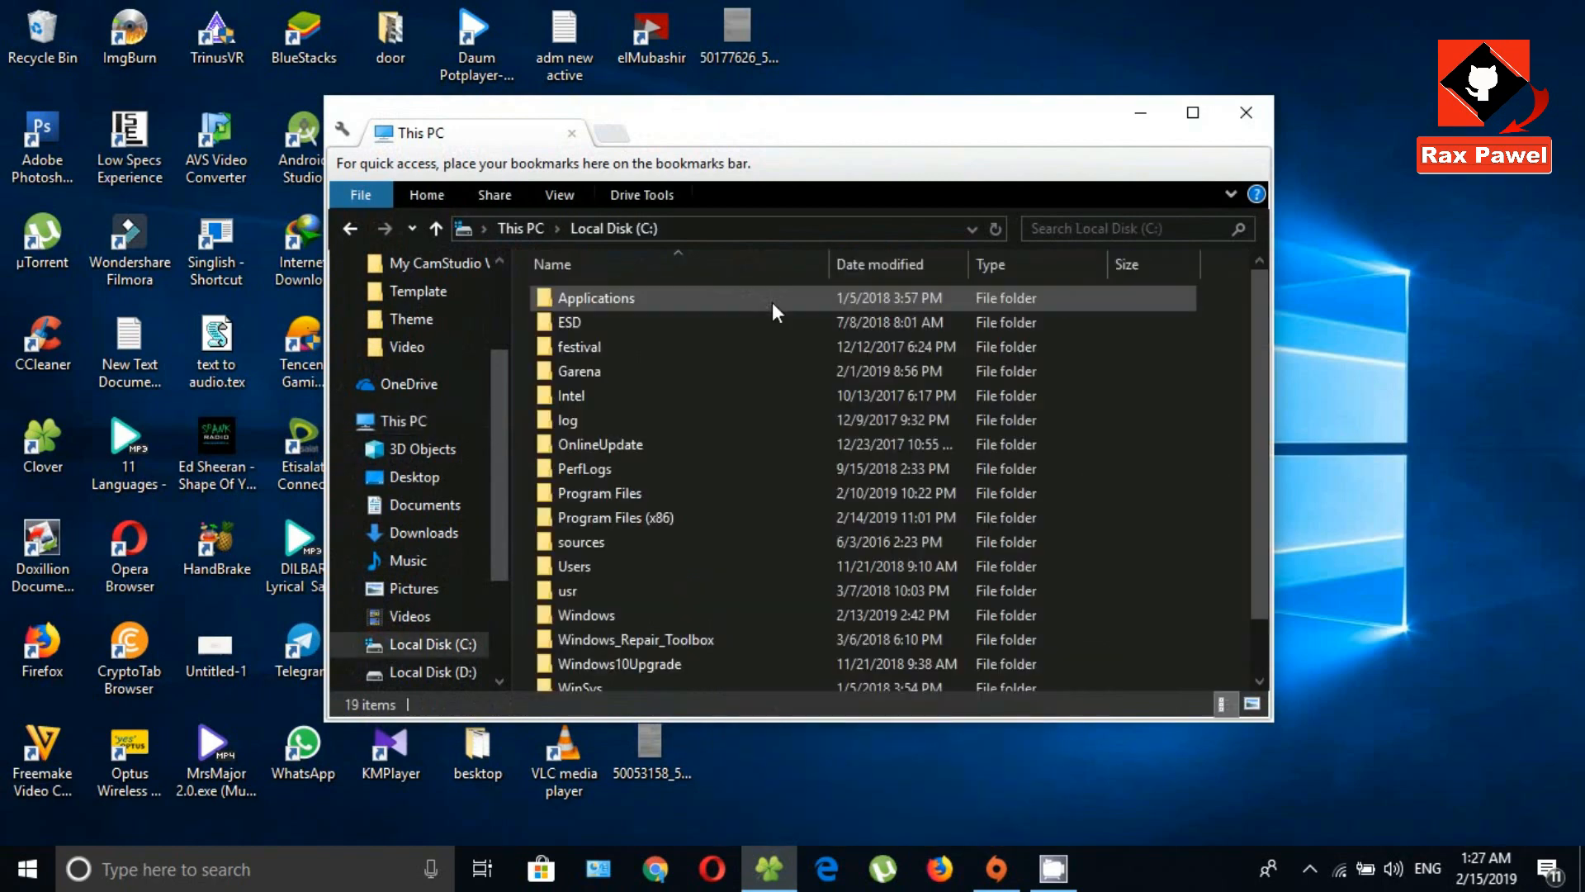
pyautogui.click(615, 517)
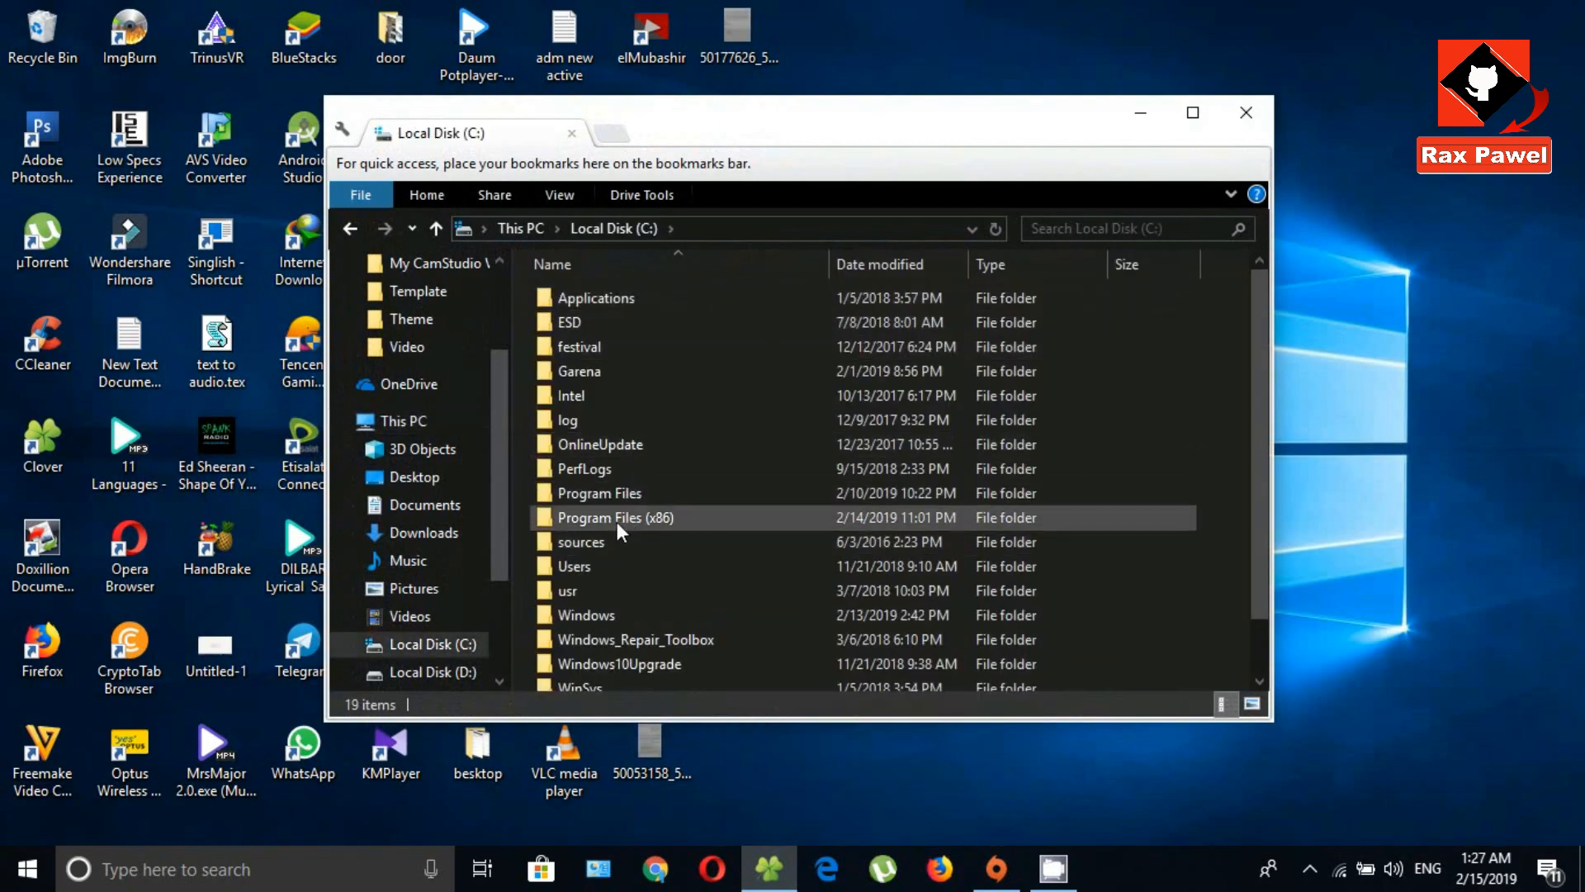
pyautogui.rightClick(614, 517)
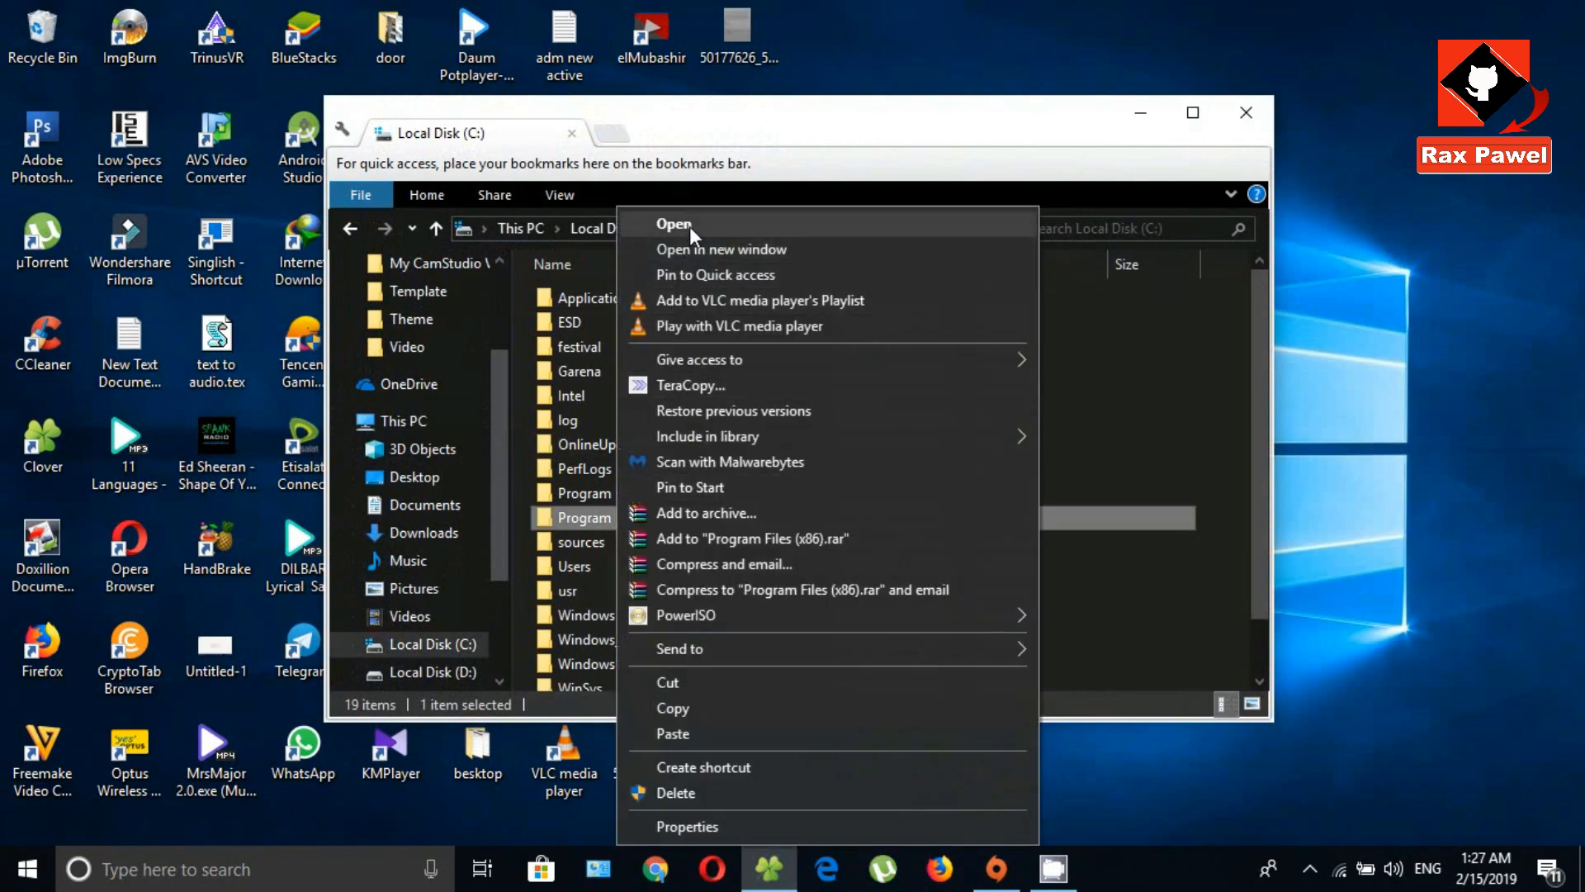
pyautogui.click(673, 223)
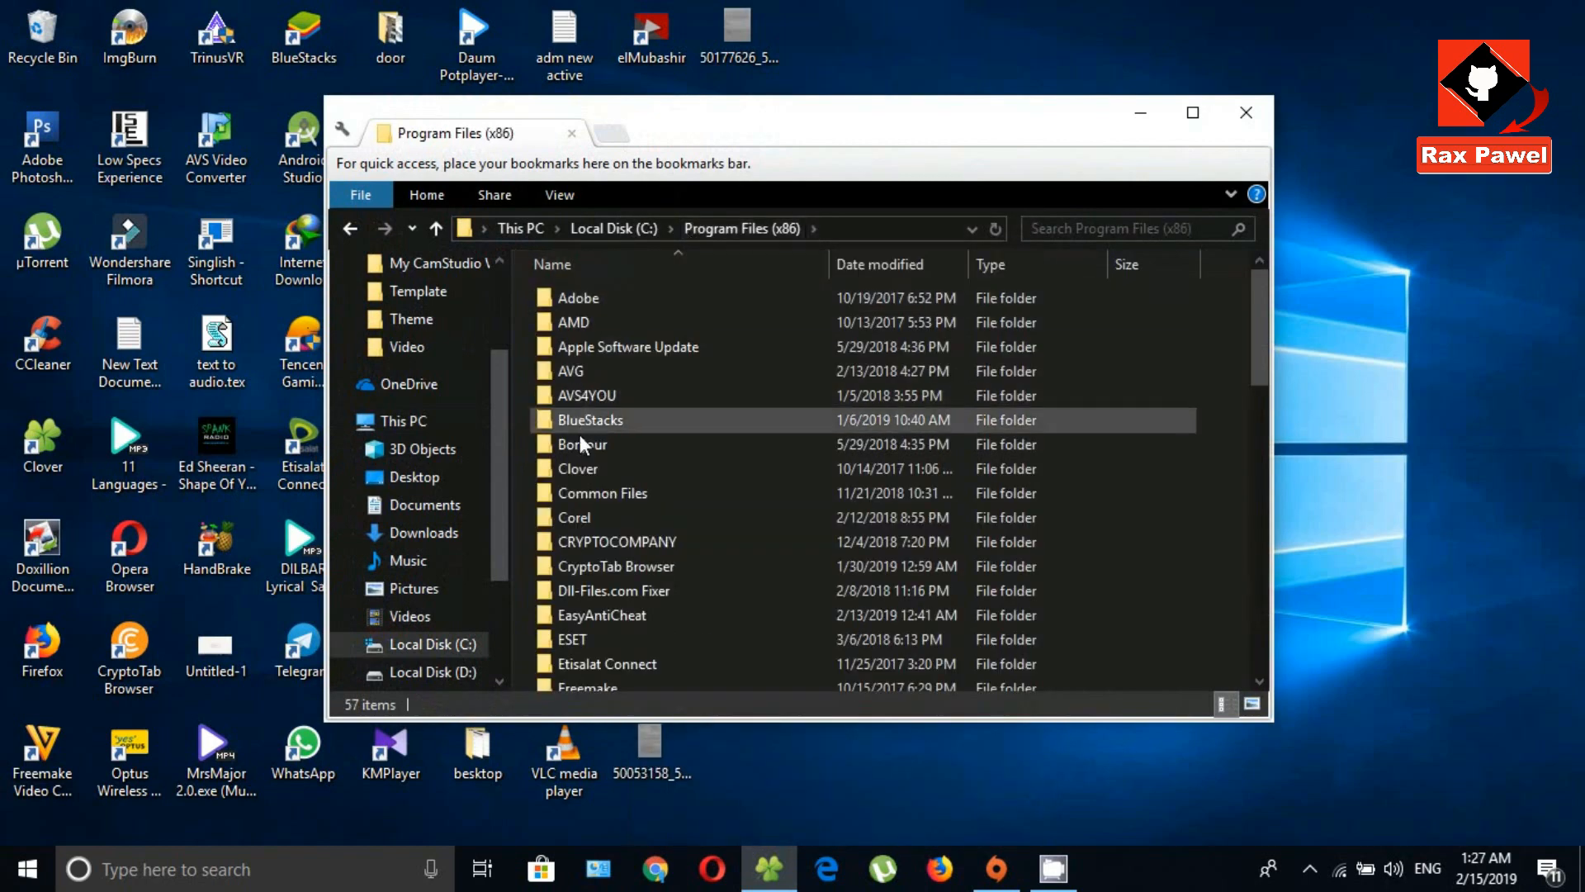
pyautogui.click(601, 492)
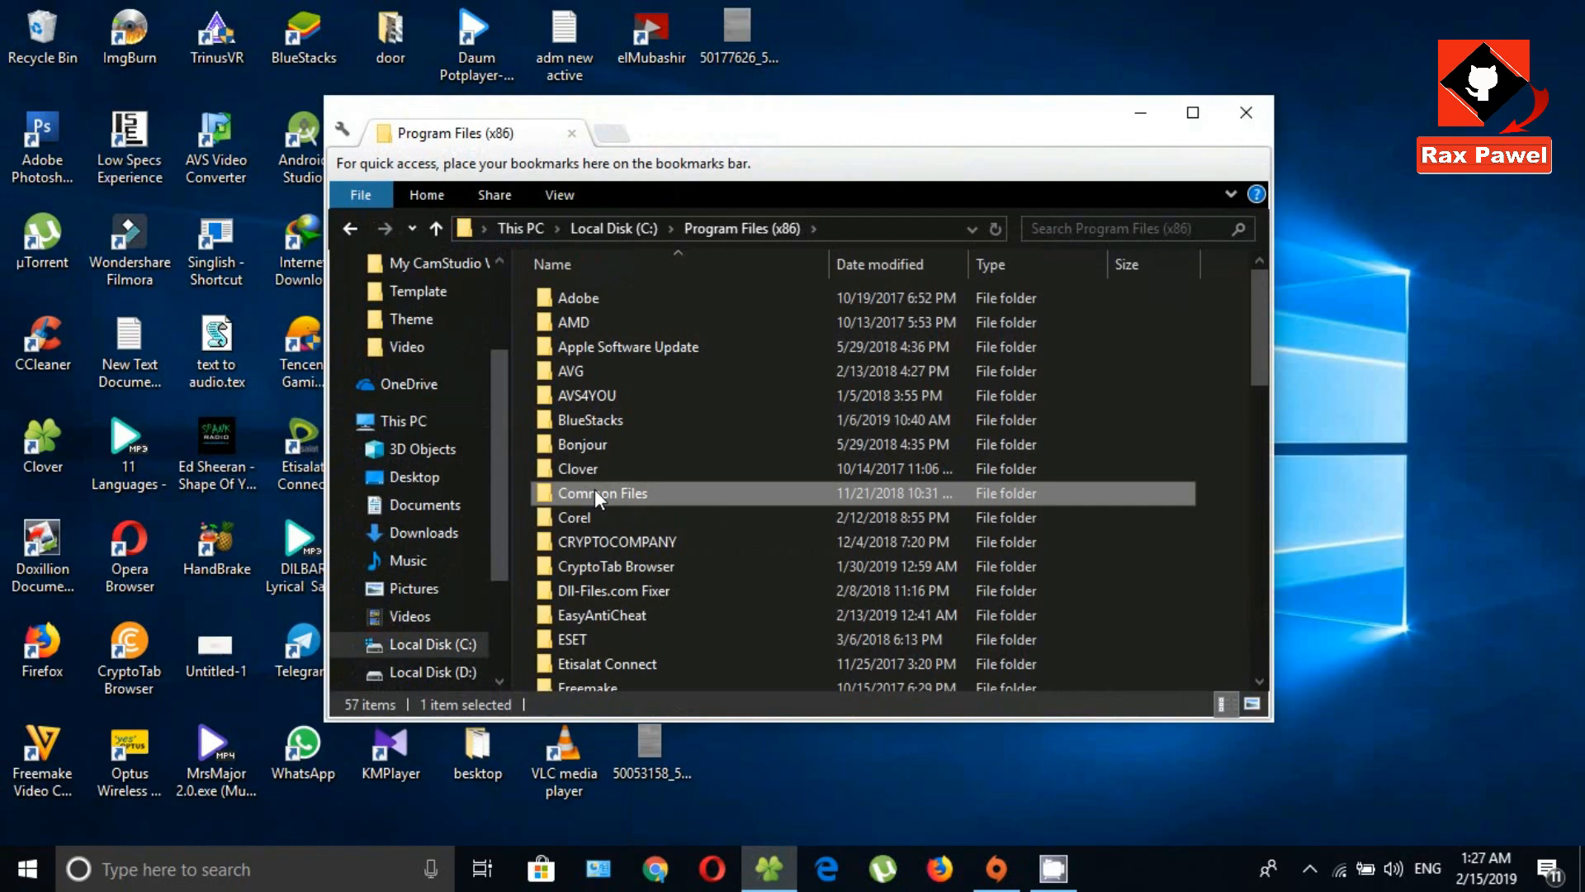
pyautogui.scroll(-3)
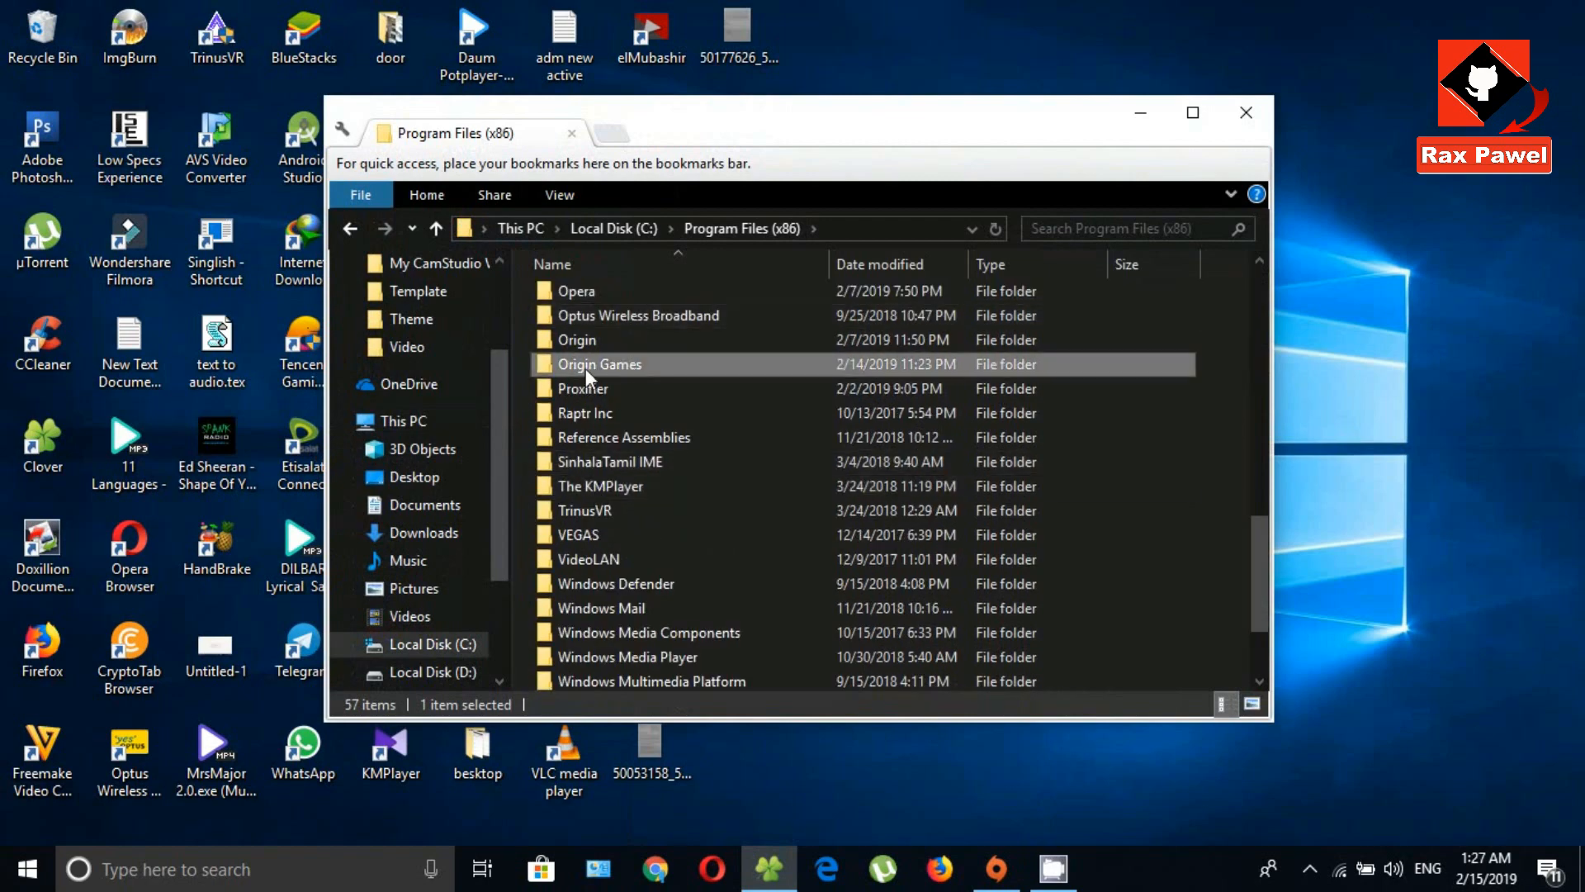
pyautogui.rightClick(598, 363)
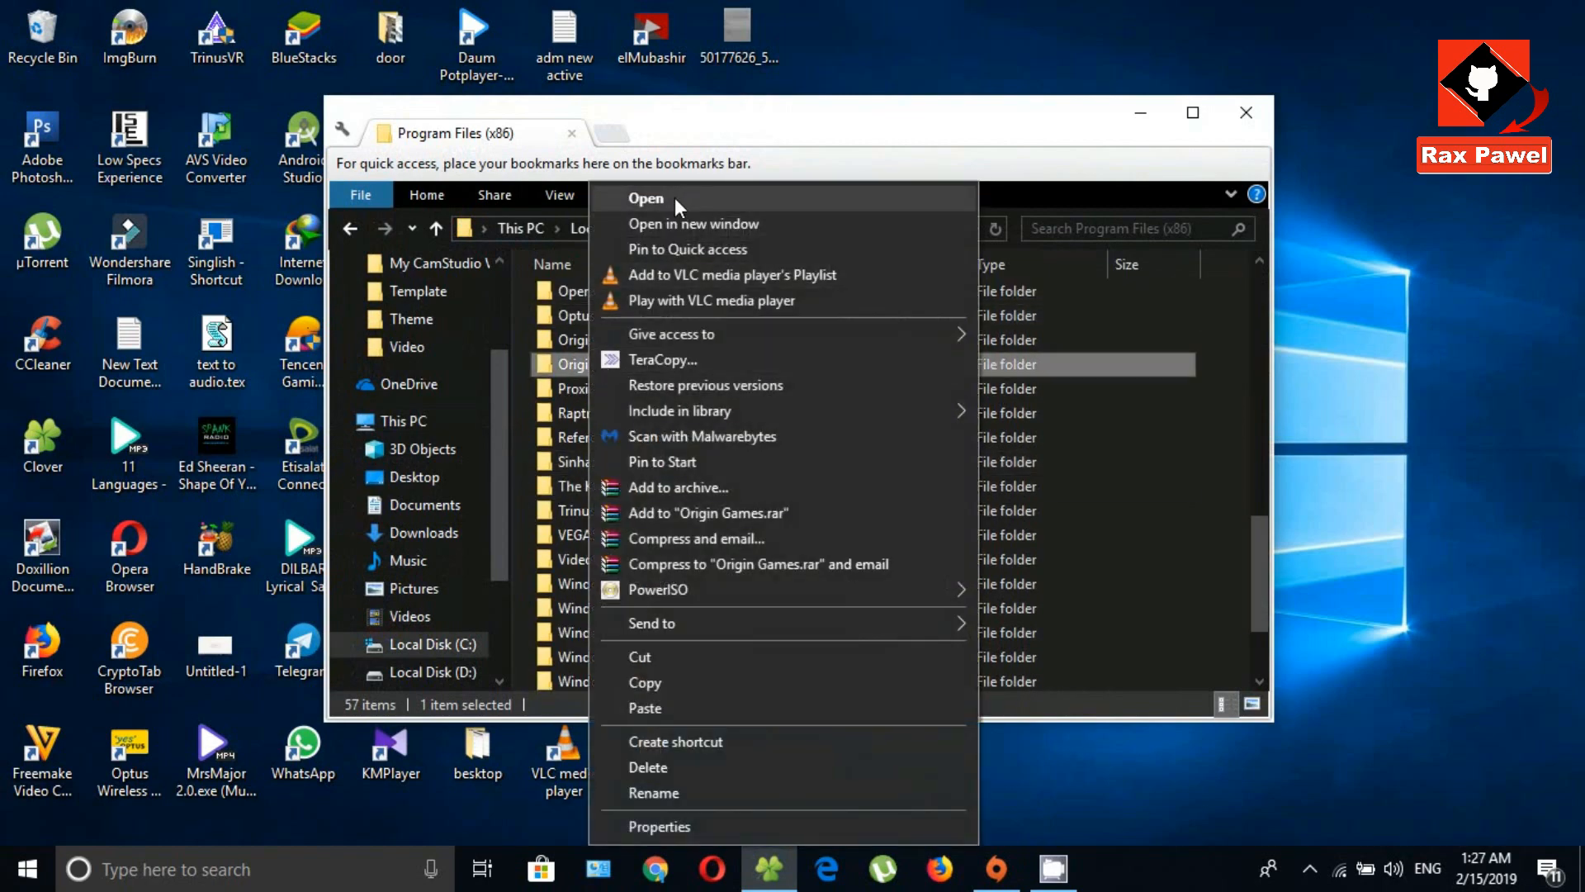
pyautogui.click(646, 198)
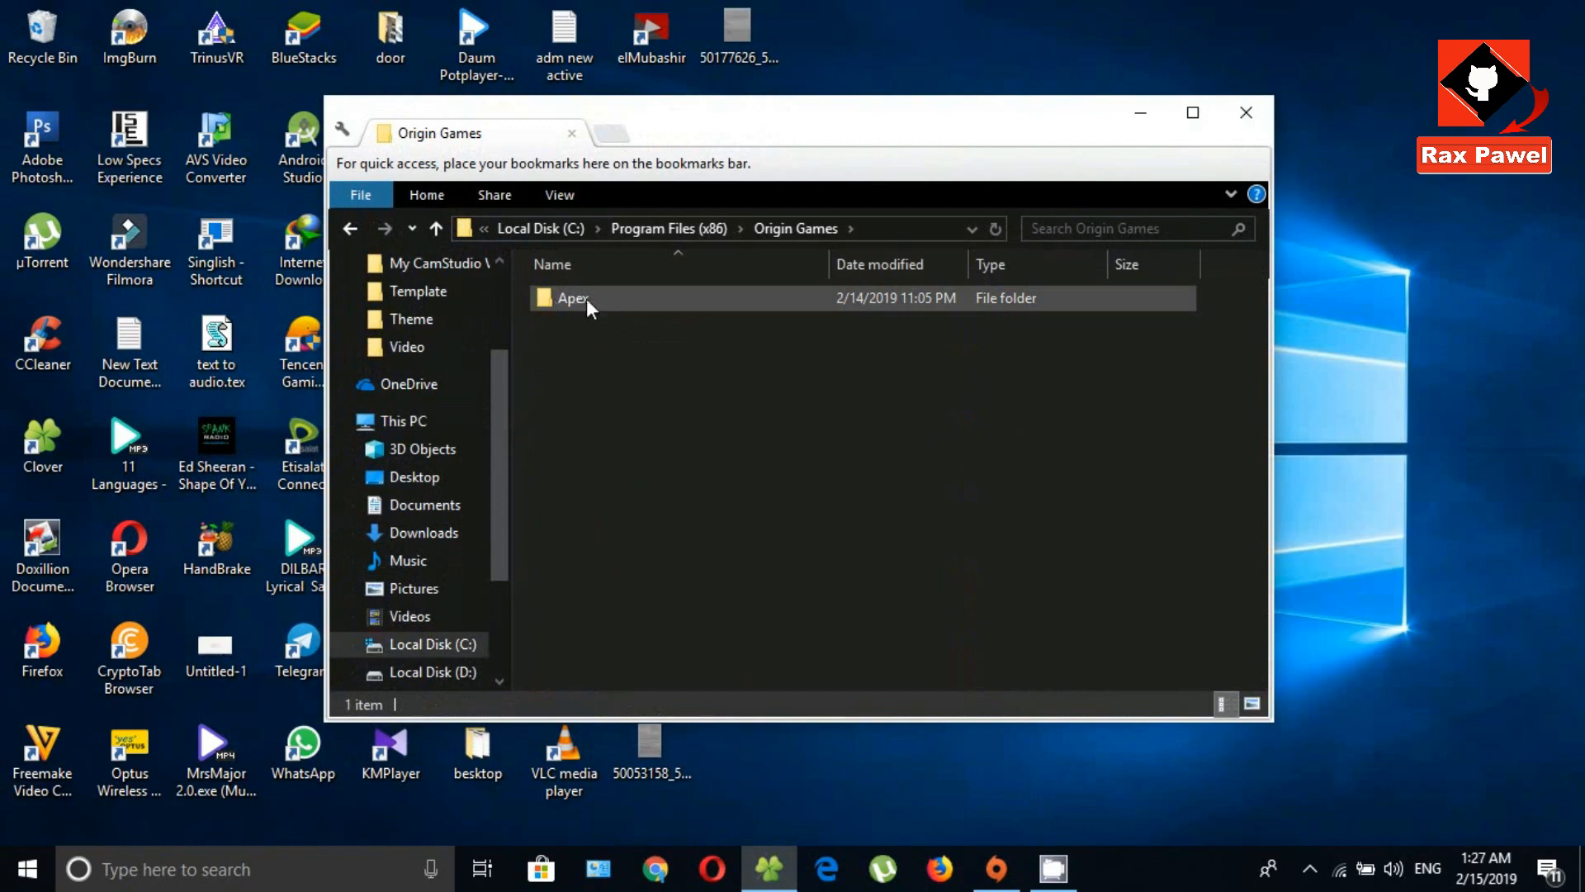
# - Continue into Apex > __Installer > directx and open the redist folder
pyautogui.rightClick(572, 297)
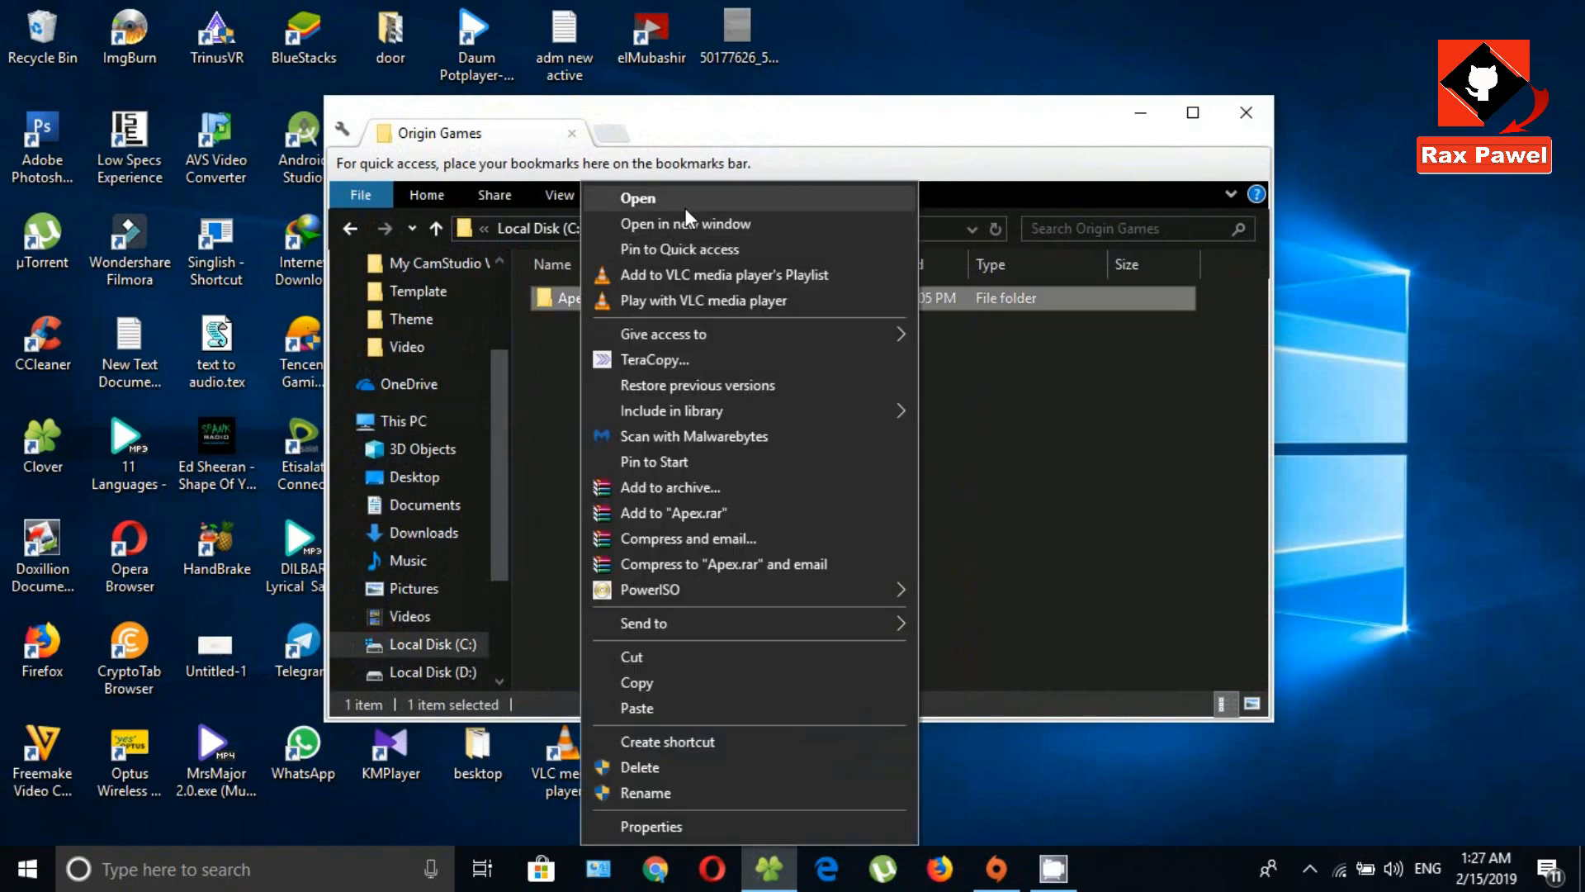
pyautogui.click(637, 196)
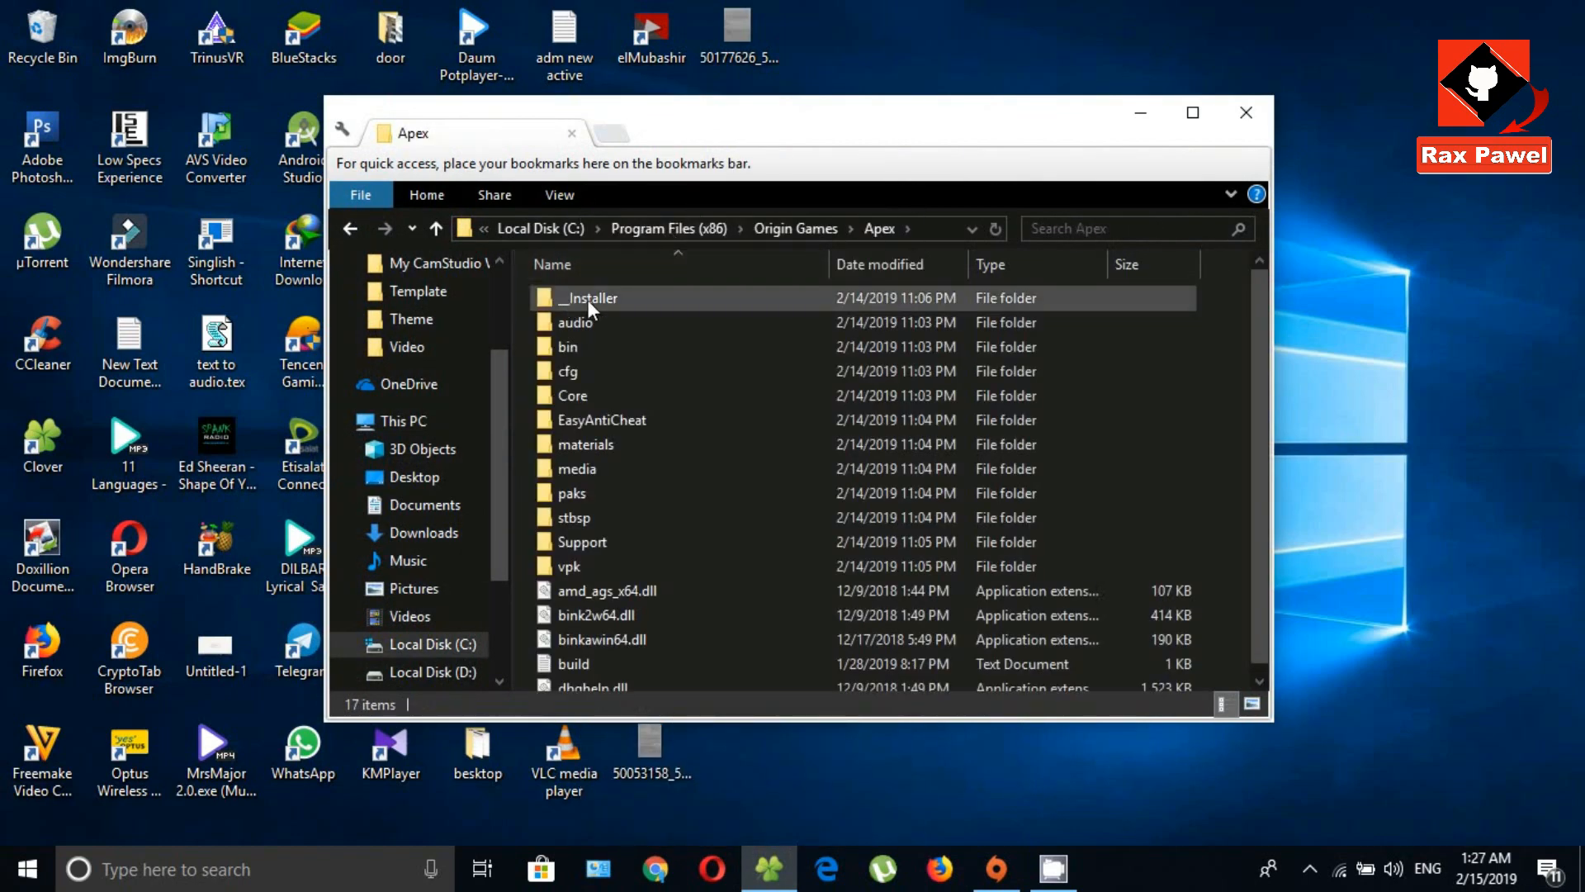
pyautogui.doubleClick(587, 298)
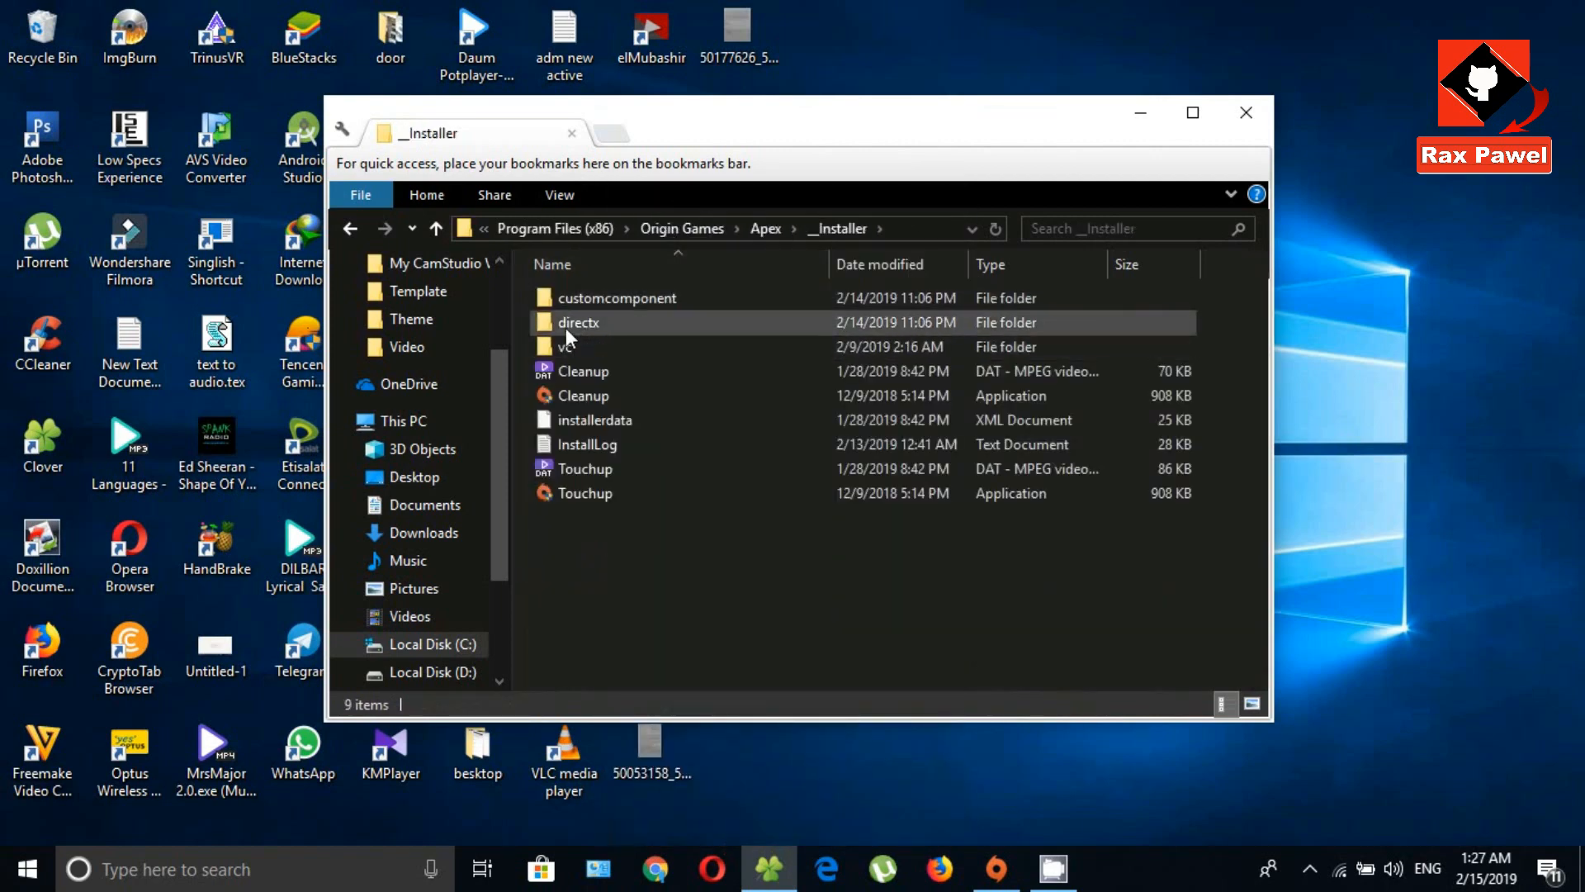
pyautogui.click(578, 322)
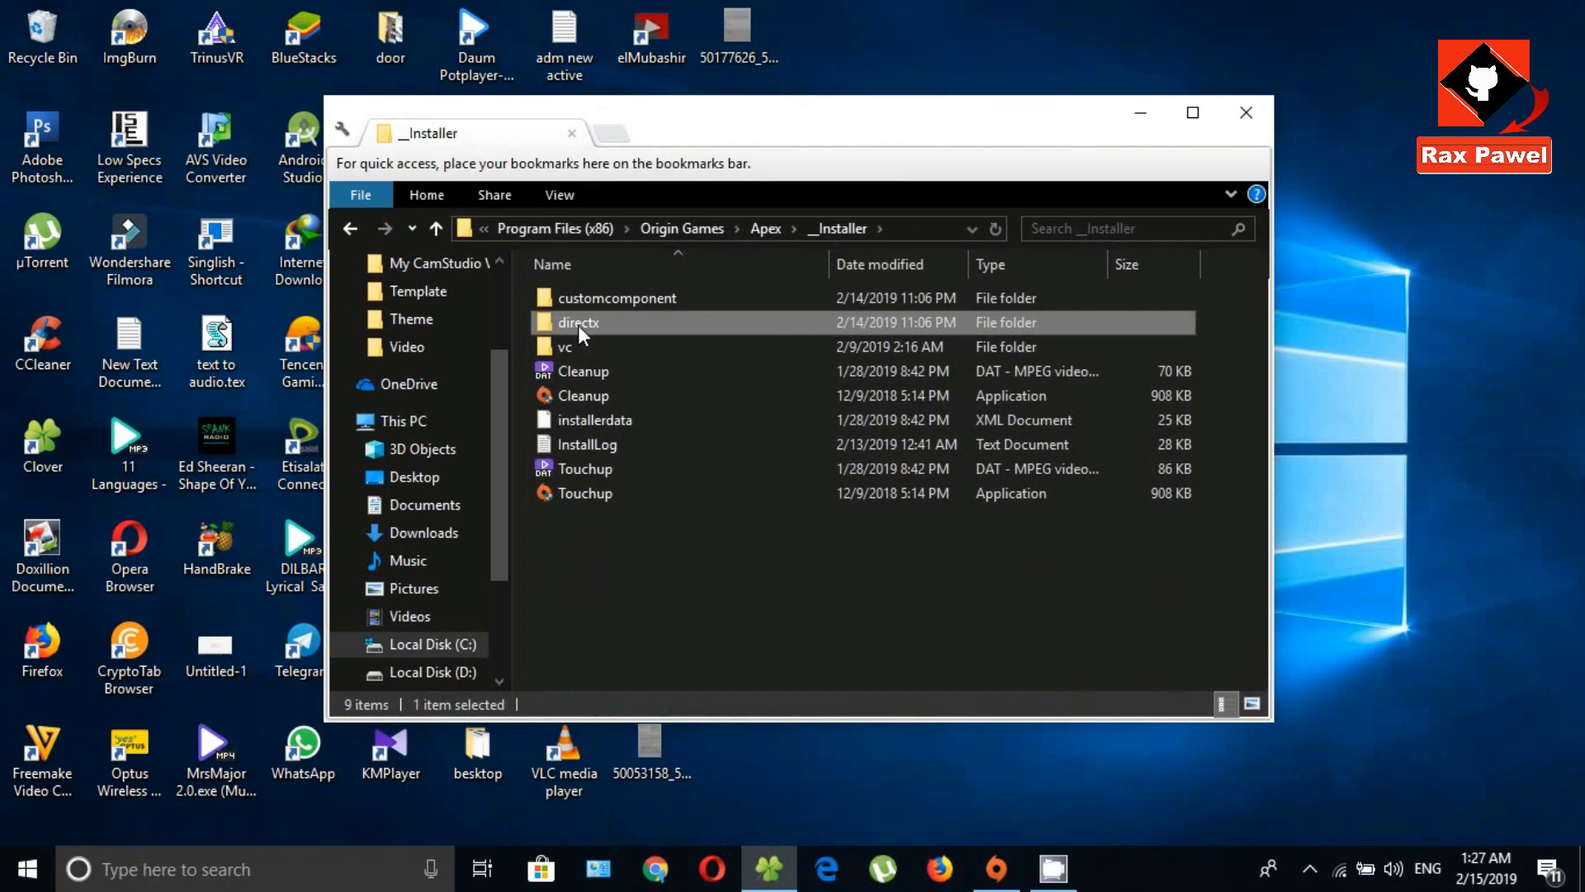
pyautogui.doubleClick(578, 322)
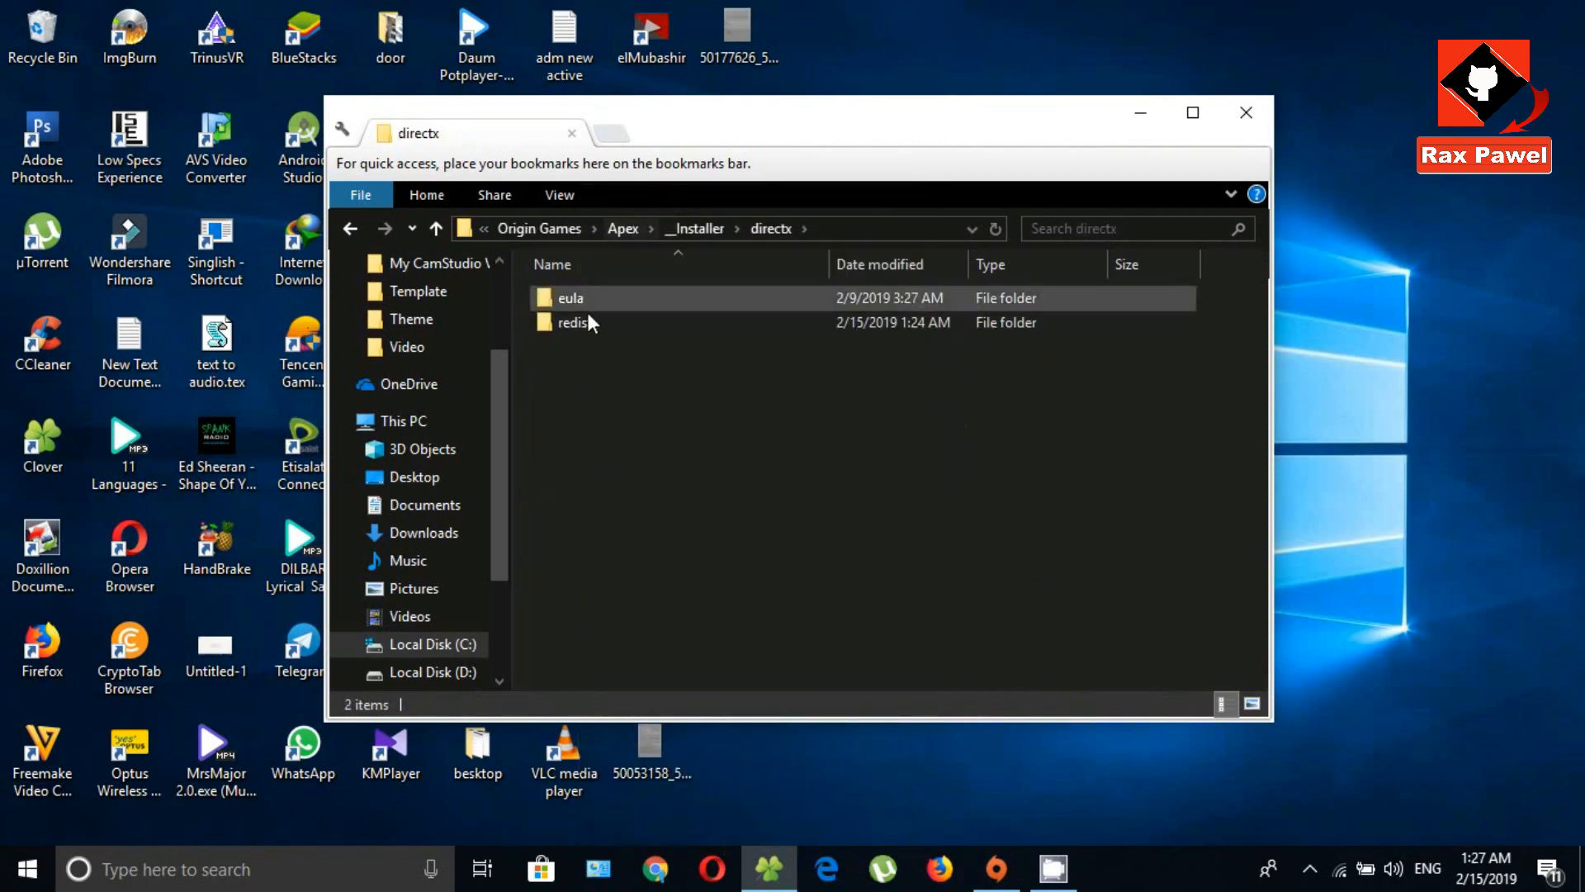
pyautogui.moveTo(576, 333)
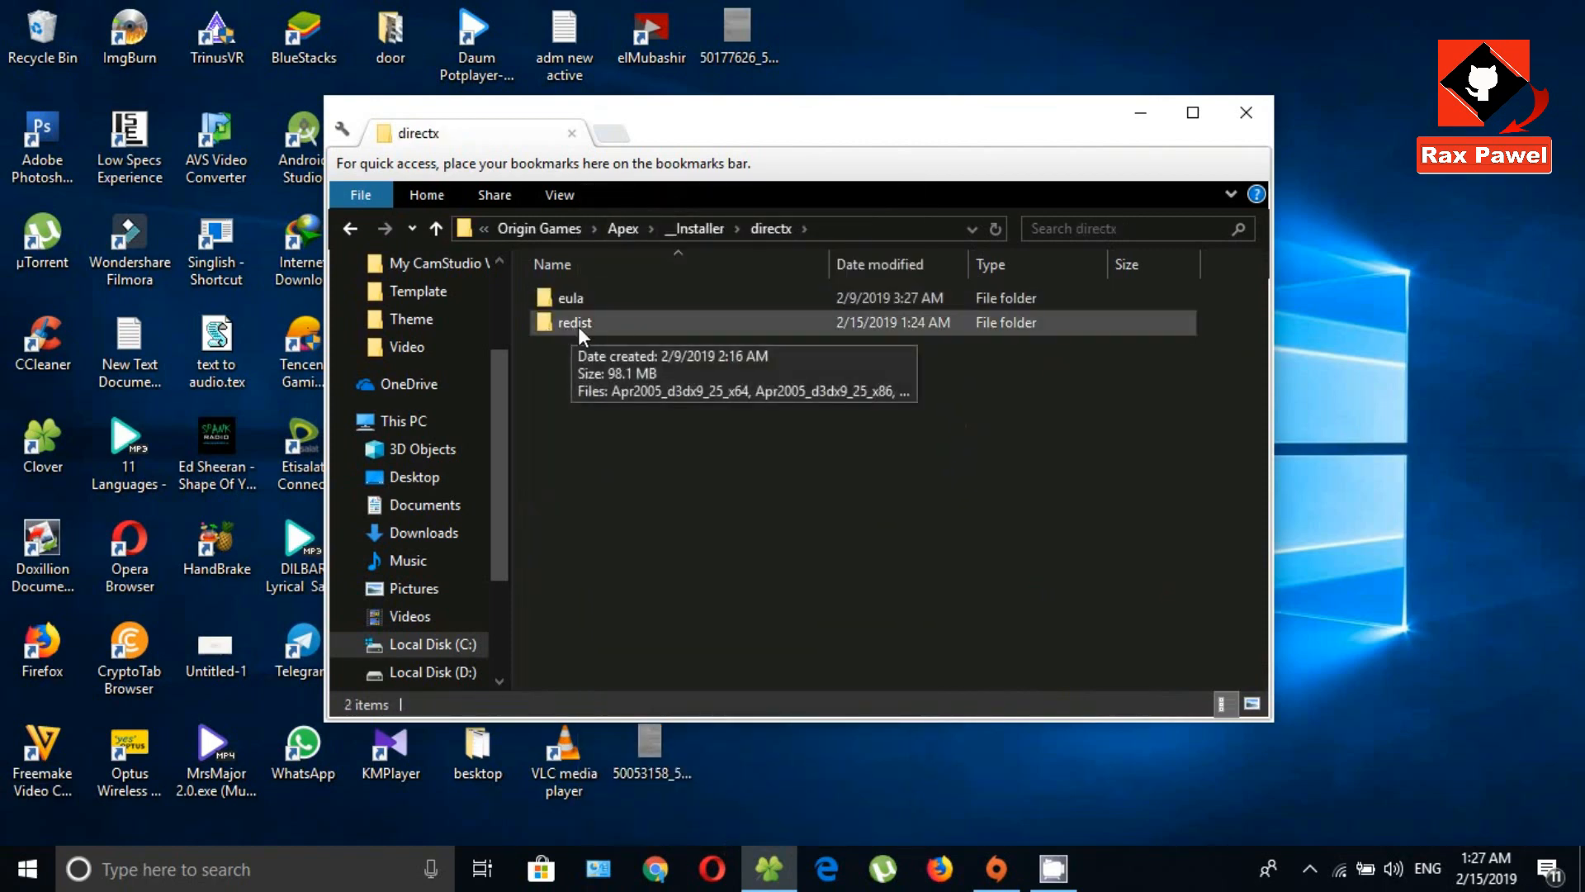
pyautogui.rightClick(574, 322)
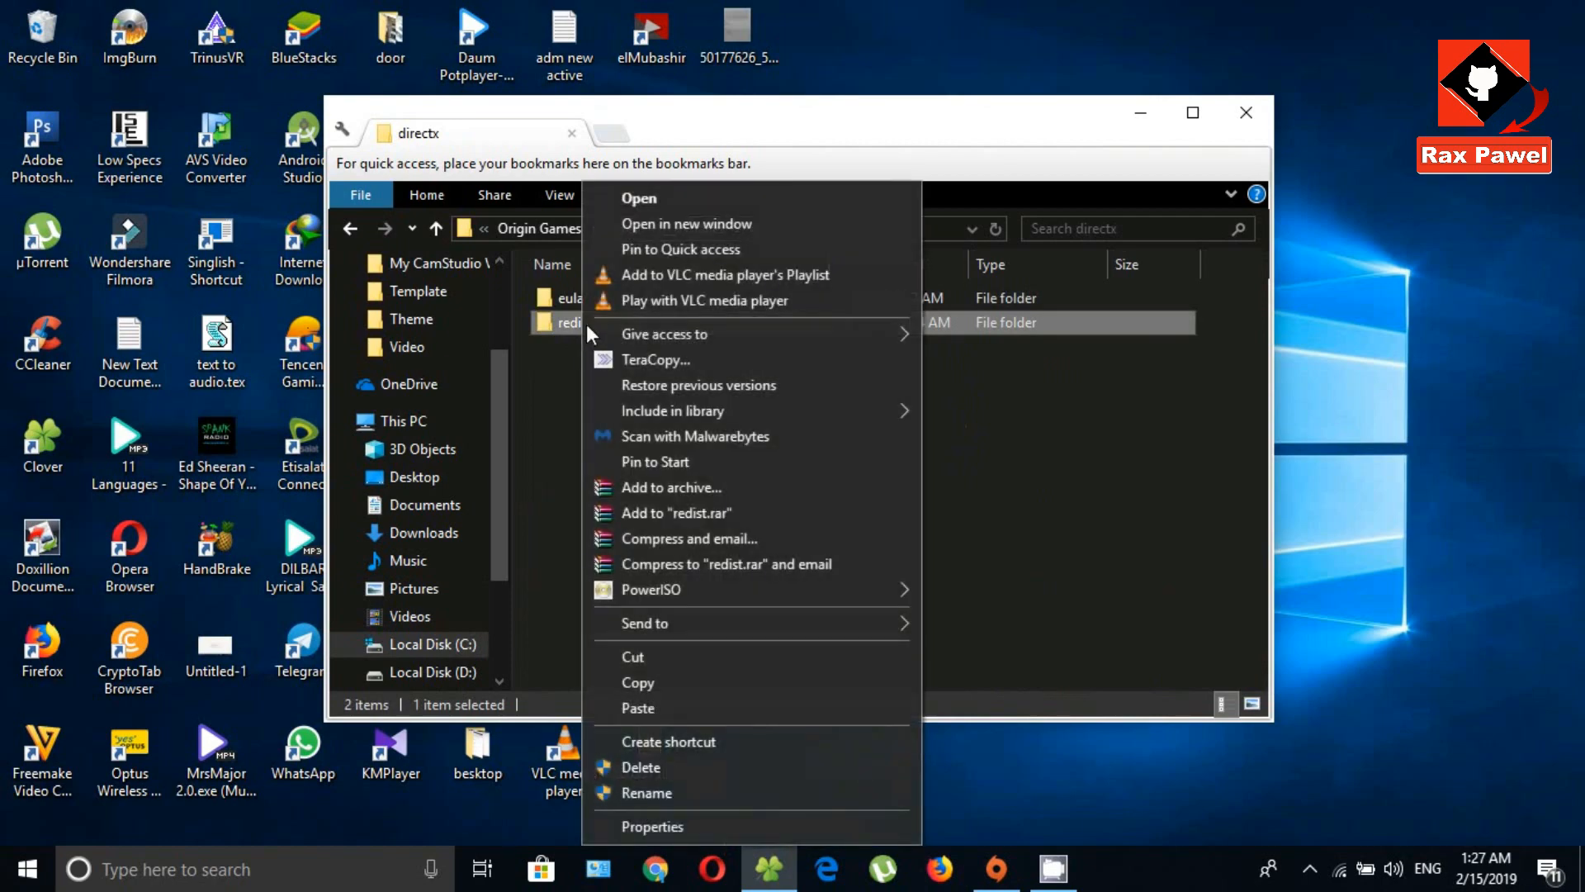
pyautogui.click(637, 197)
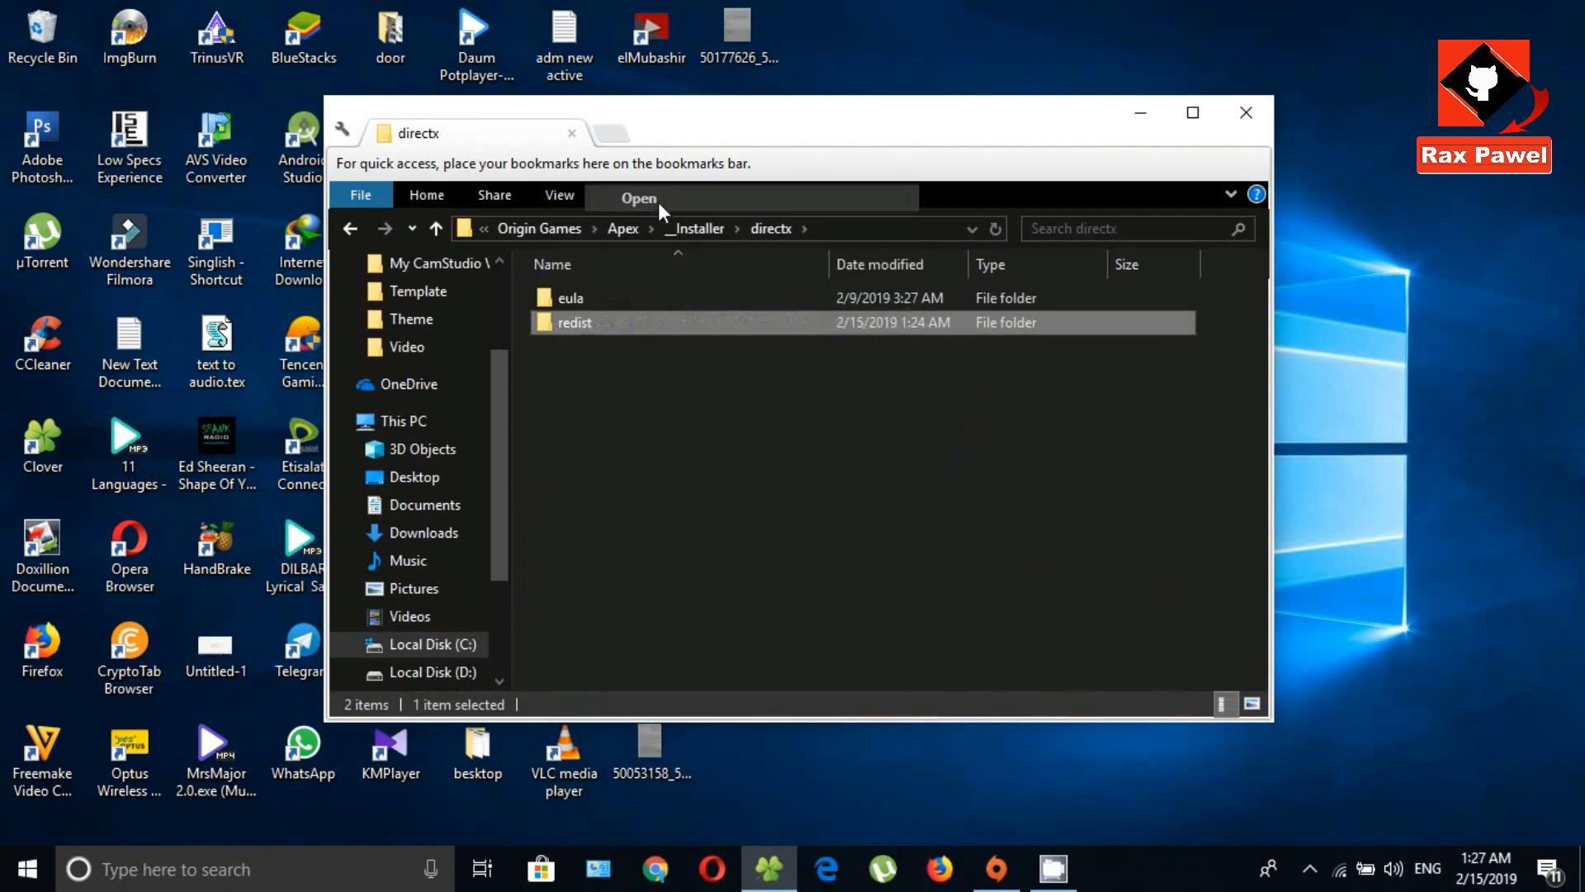
# - Delete every redist file except DSETUP.dll, dsetup32.dll and DXSETUP, granting administrator permission
pyautogui.doubleClick(573, 322)
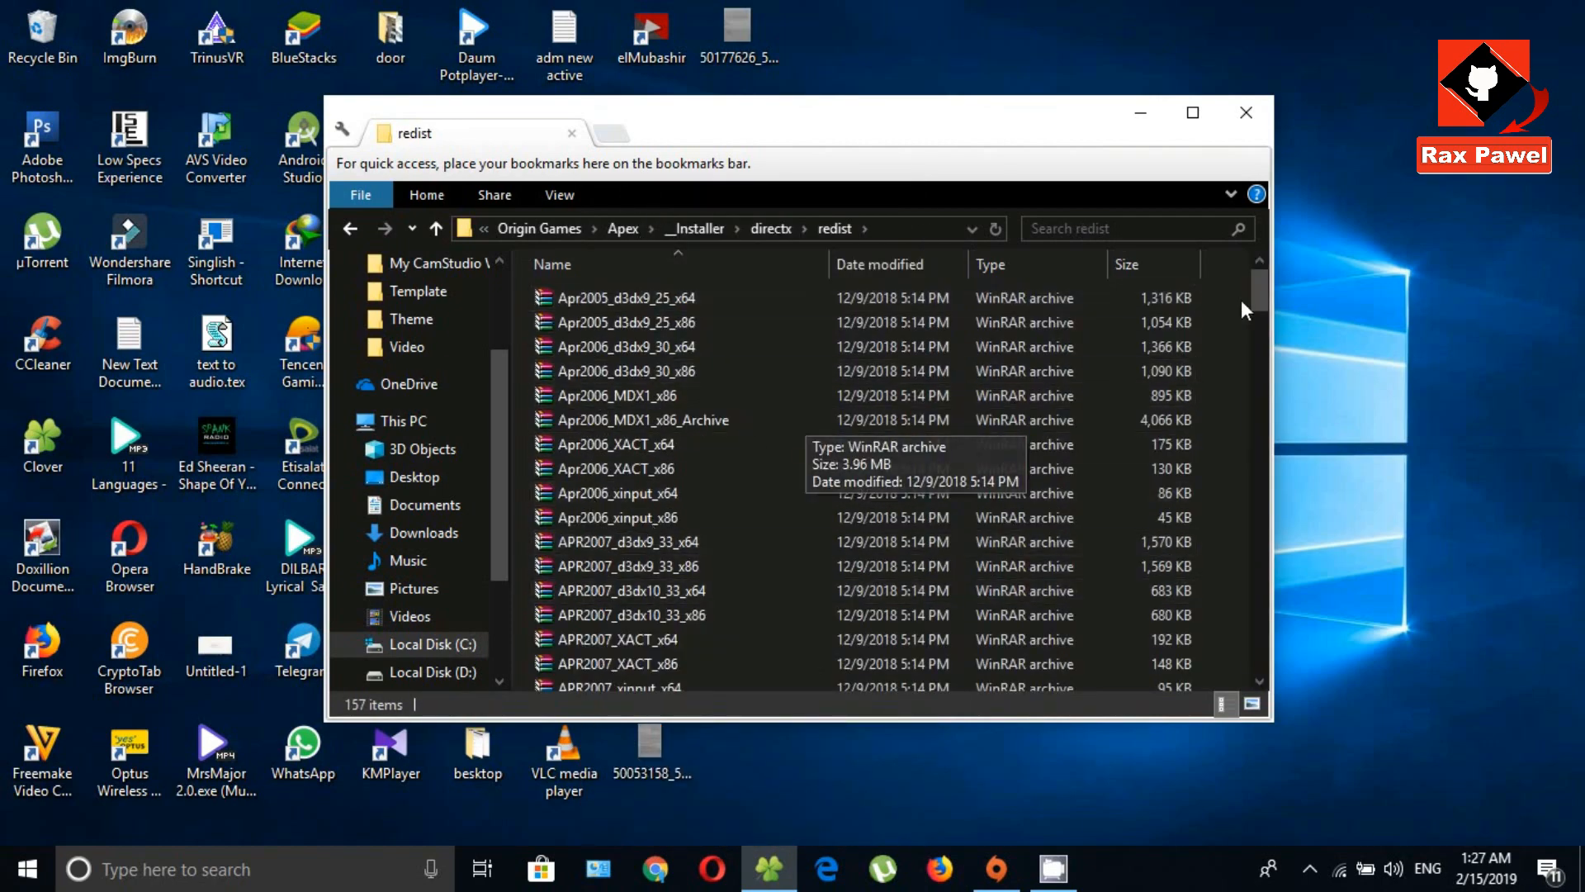
pyautogui.scroll(-3)
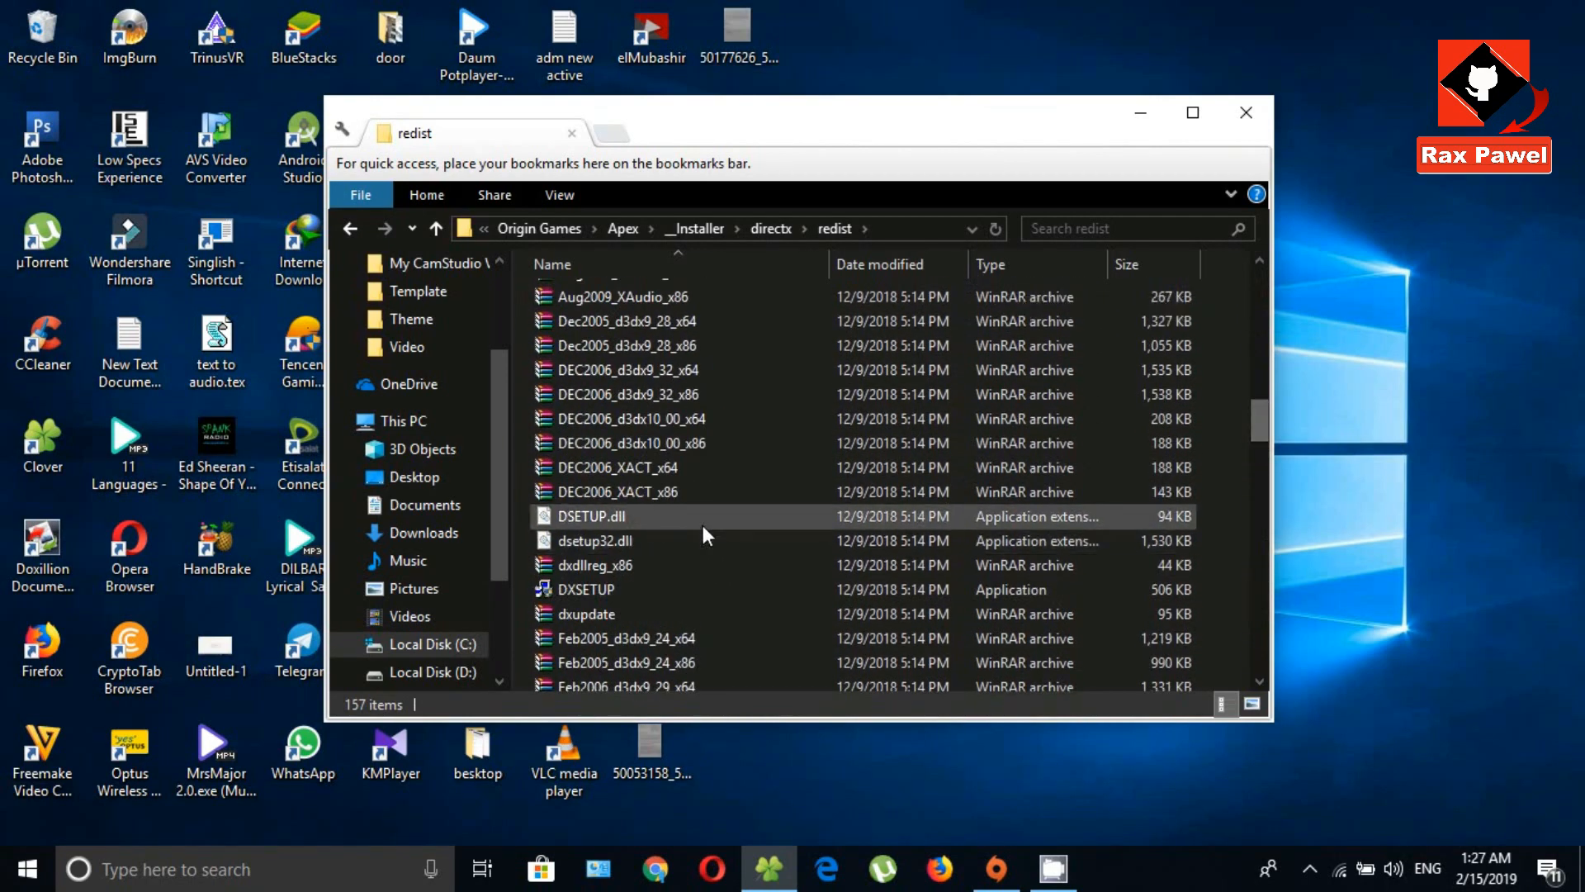
pyautogui.click(596, 542)
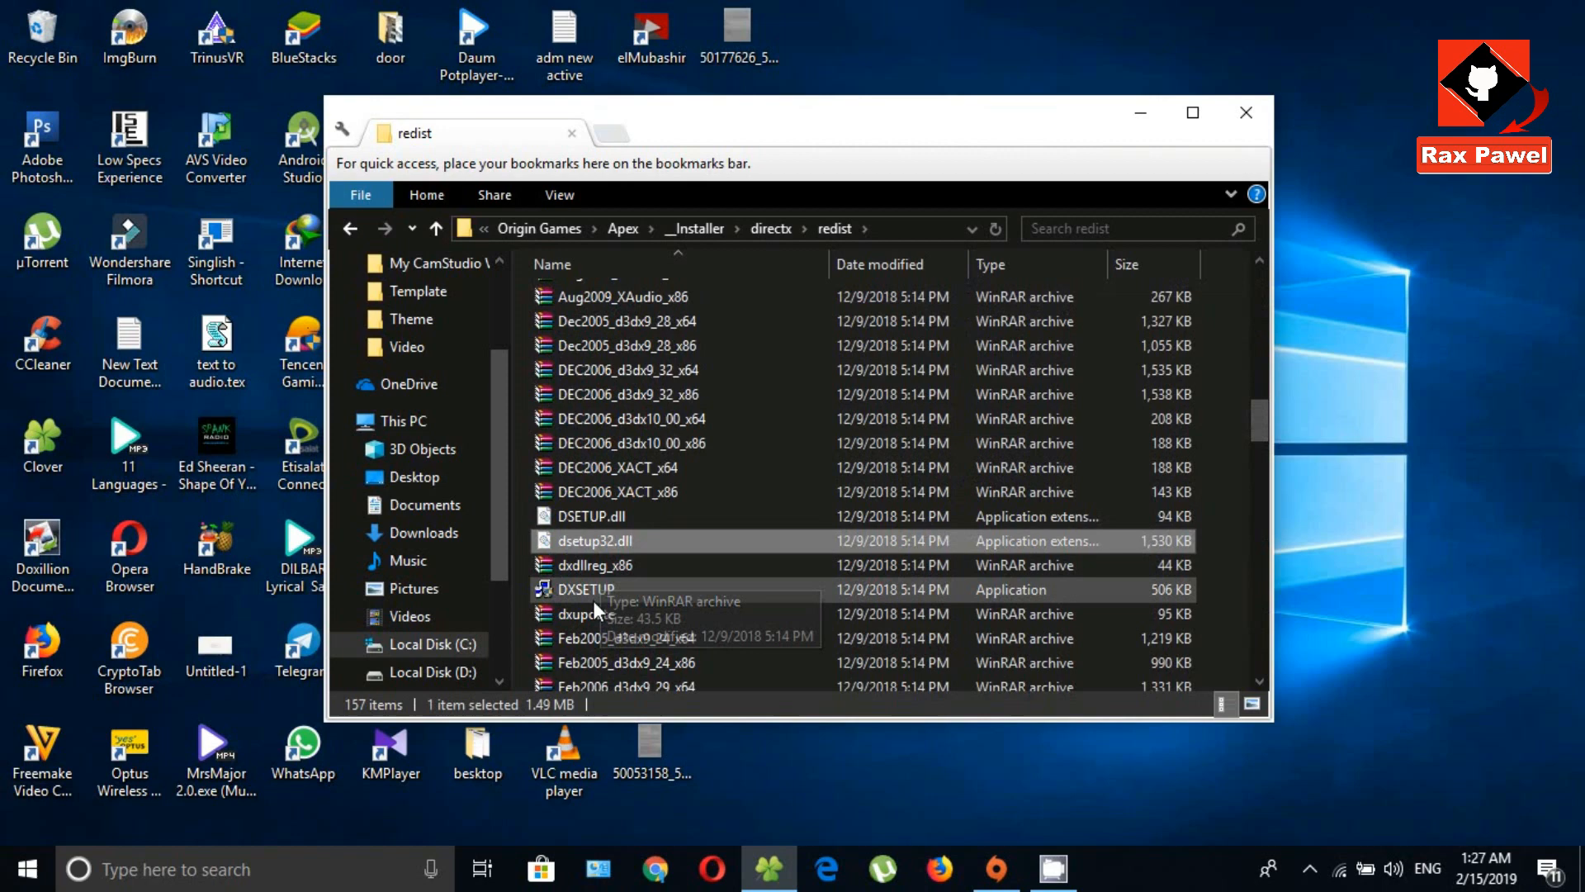
pyautogui.press('ctrl+a')
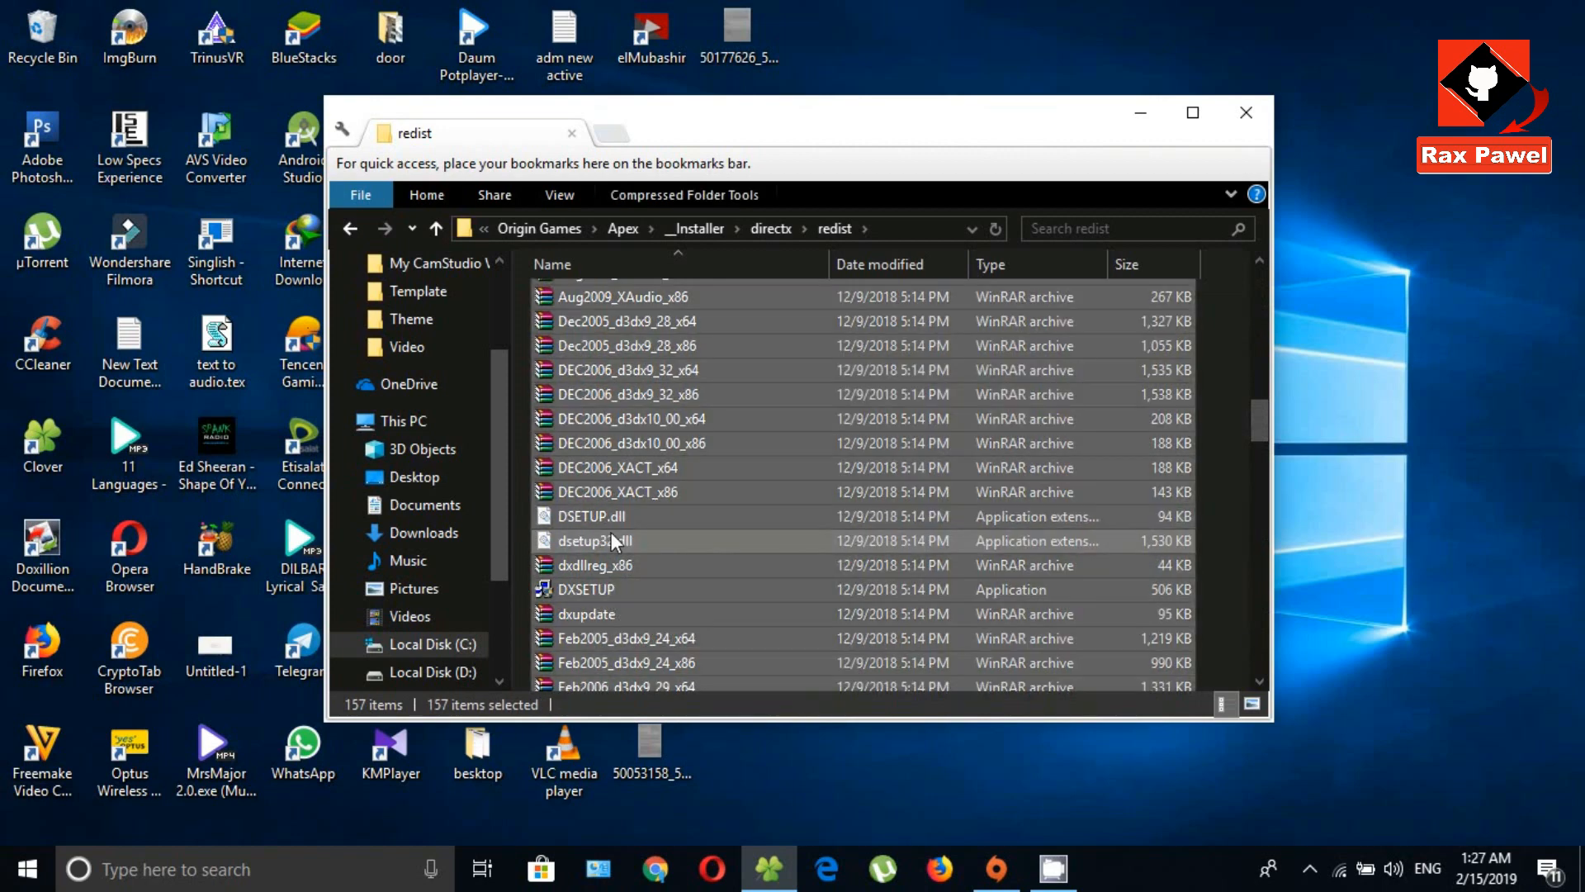
pyautogui.click(594, 540)
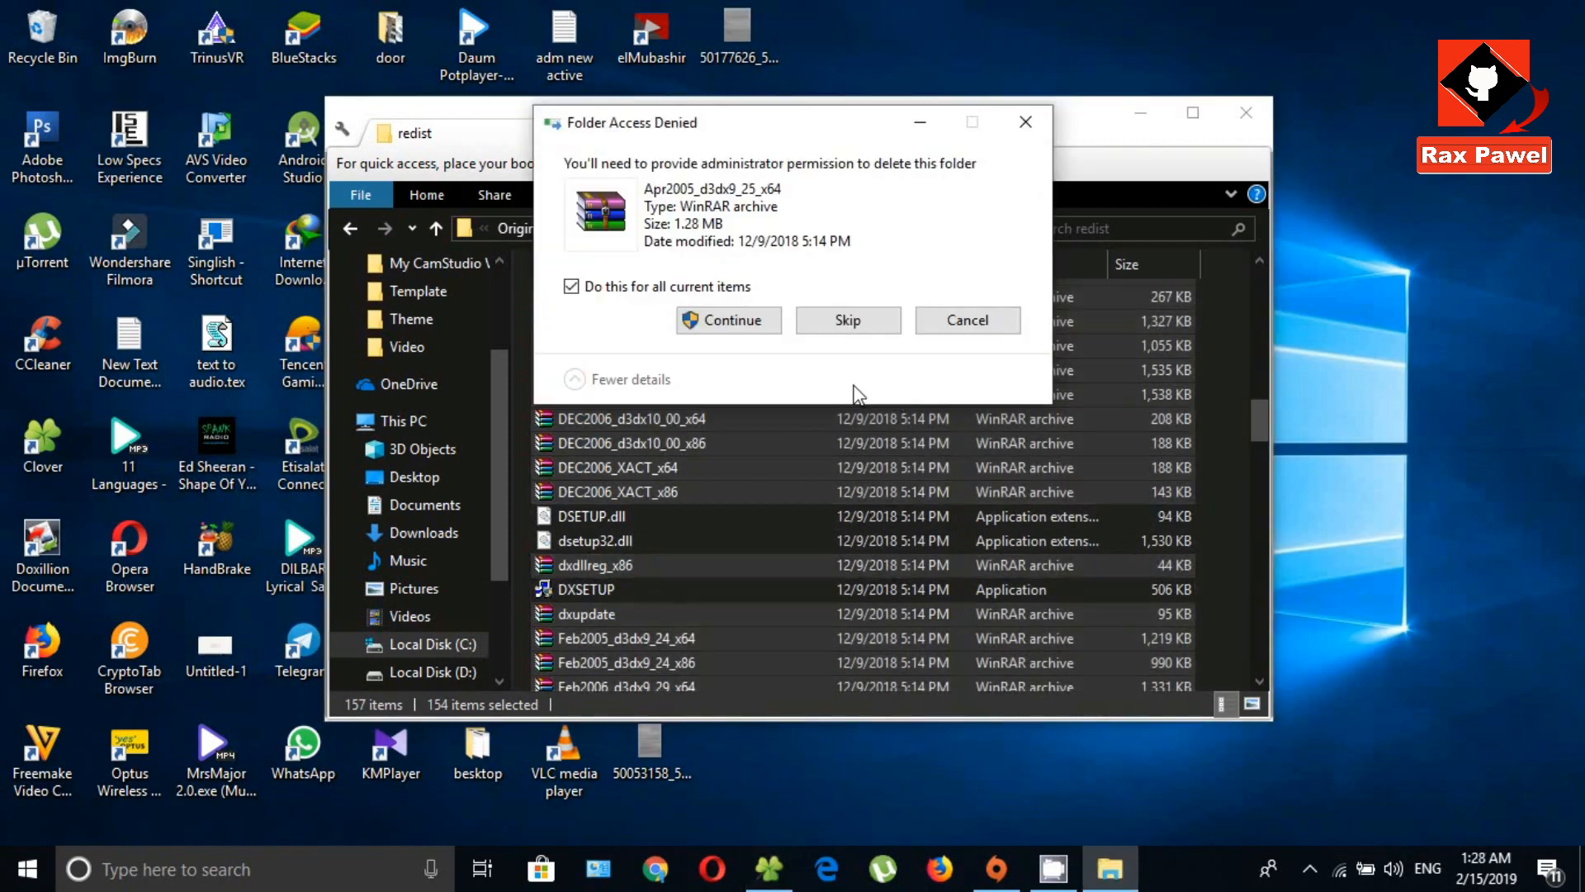
pyautogui.click(727, 321)
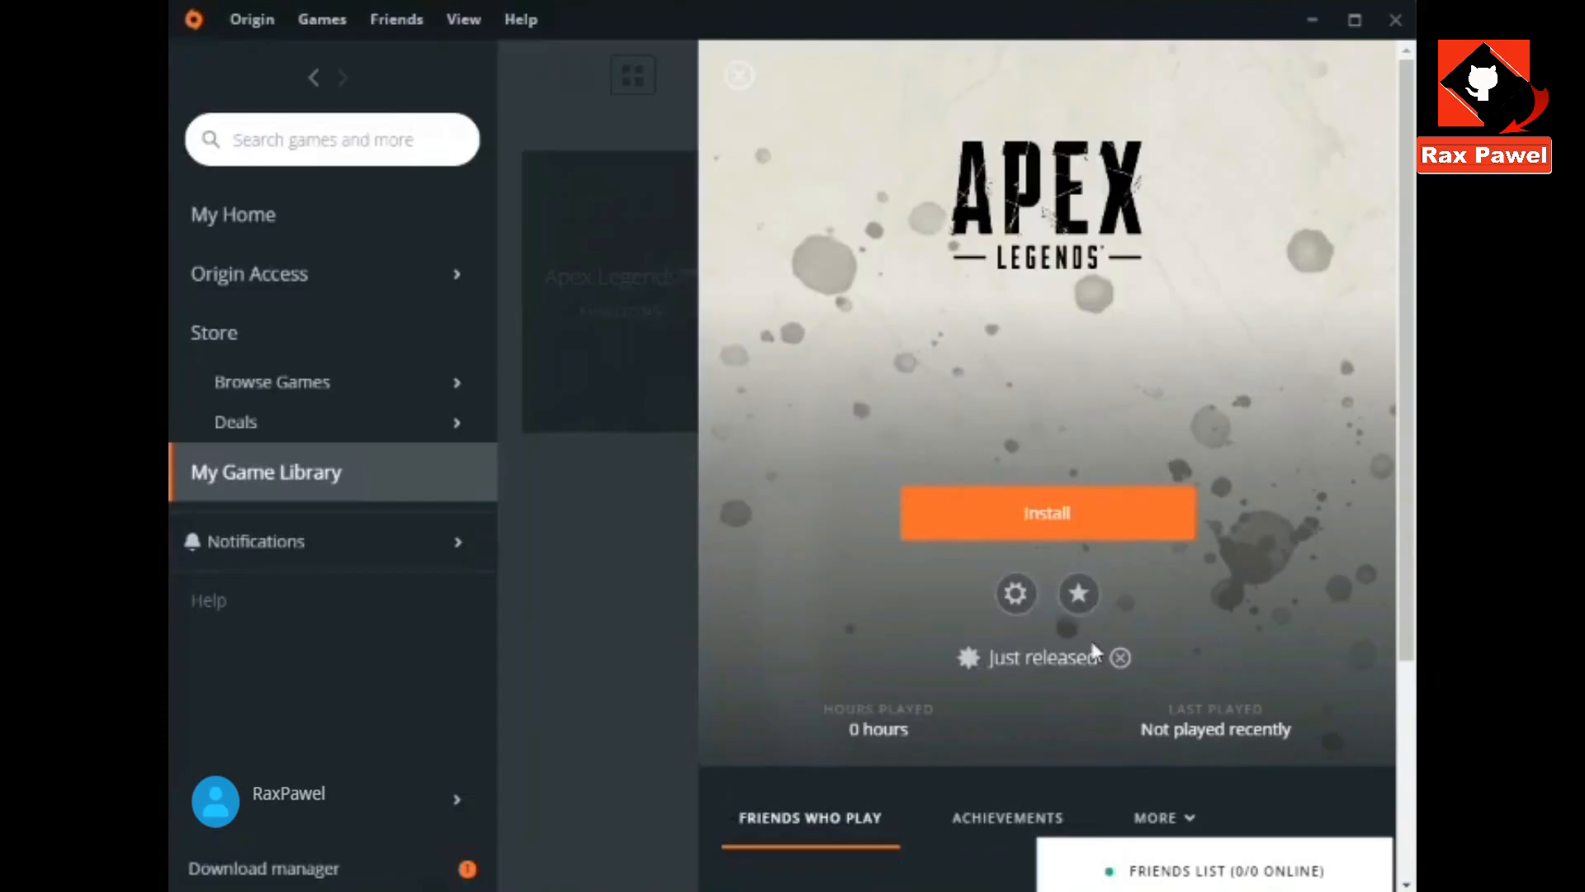
# - Install Apex Legends from My Game Library and launch it once finished
pyautogui.click(1047, 512)
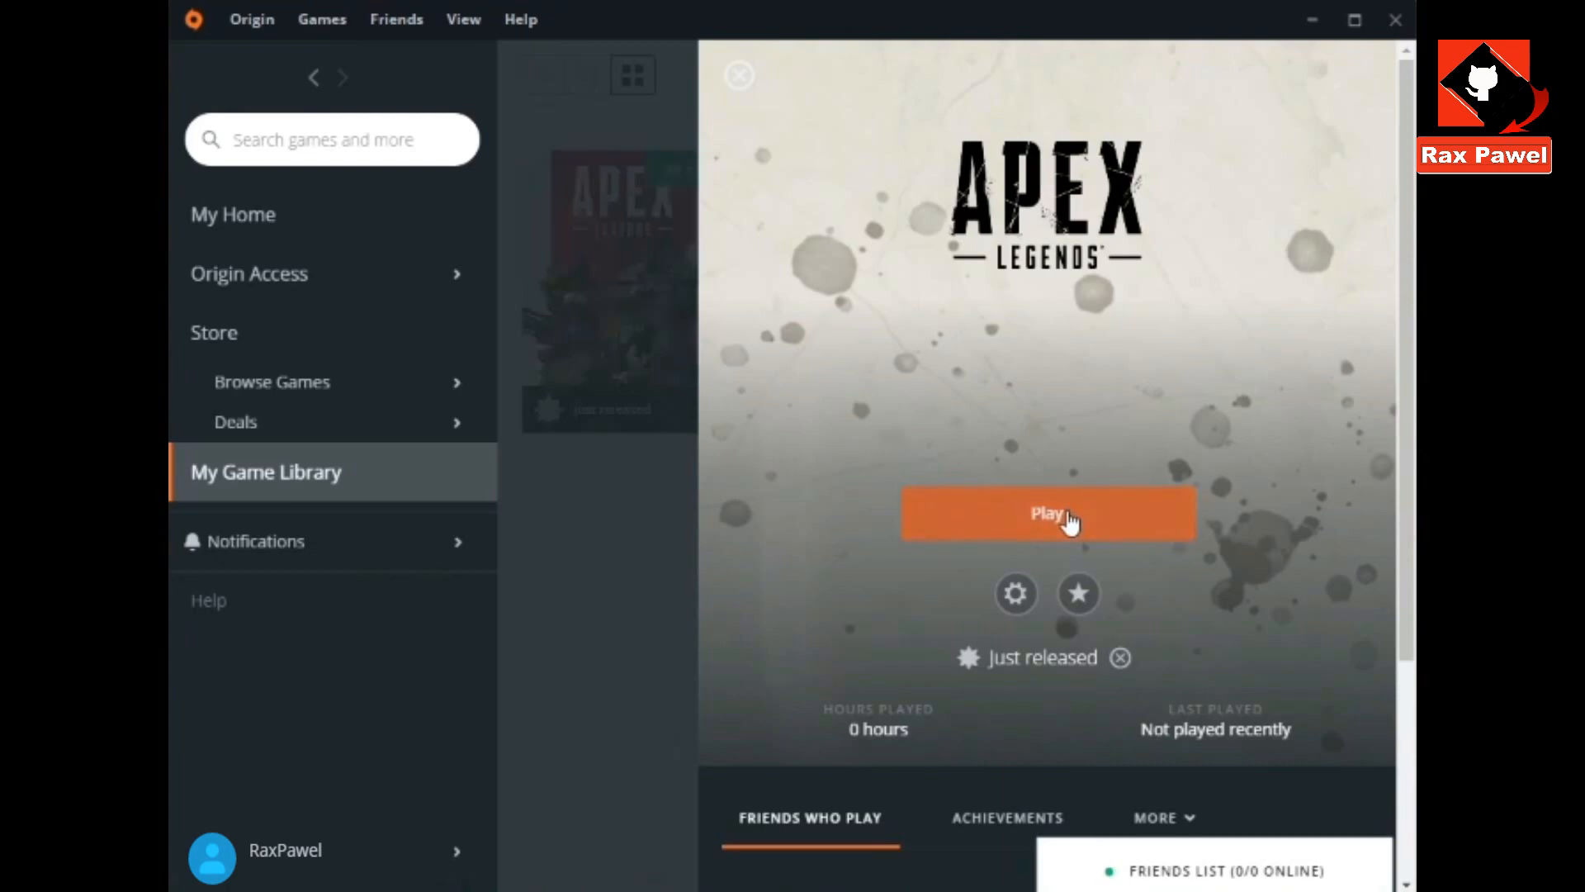
pyautogui.click(1047, 511)
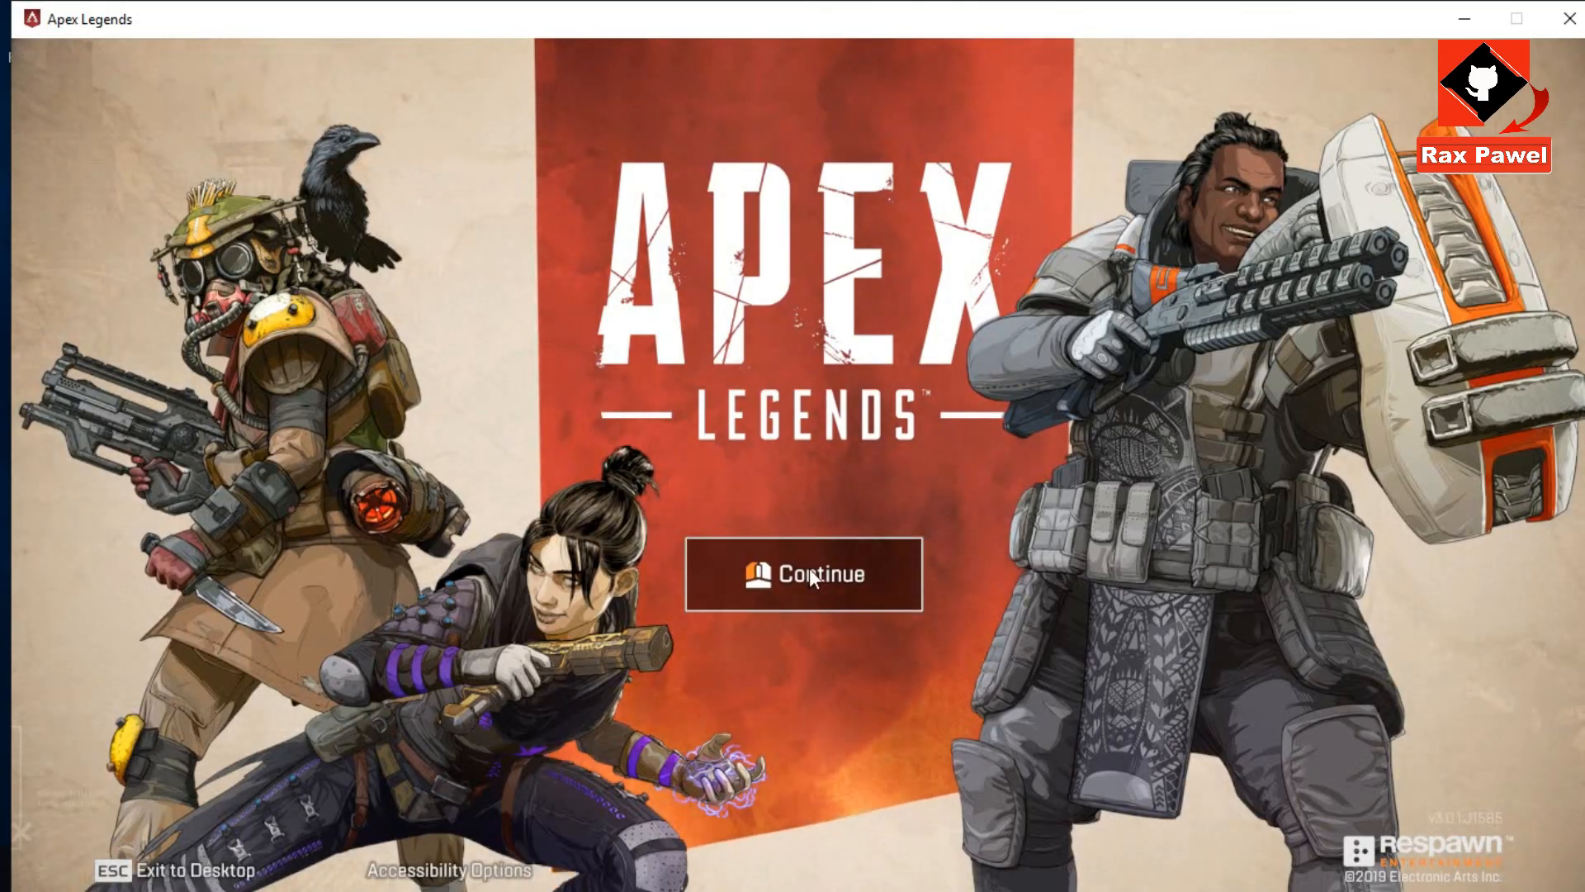
# - Continue into the lobby and view Gibraltar, the Shielded Fortress, on the Legends tab
pyautogui.click(804, 575)
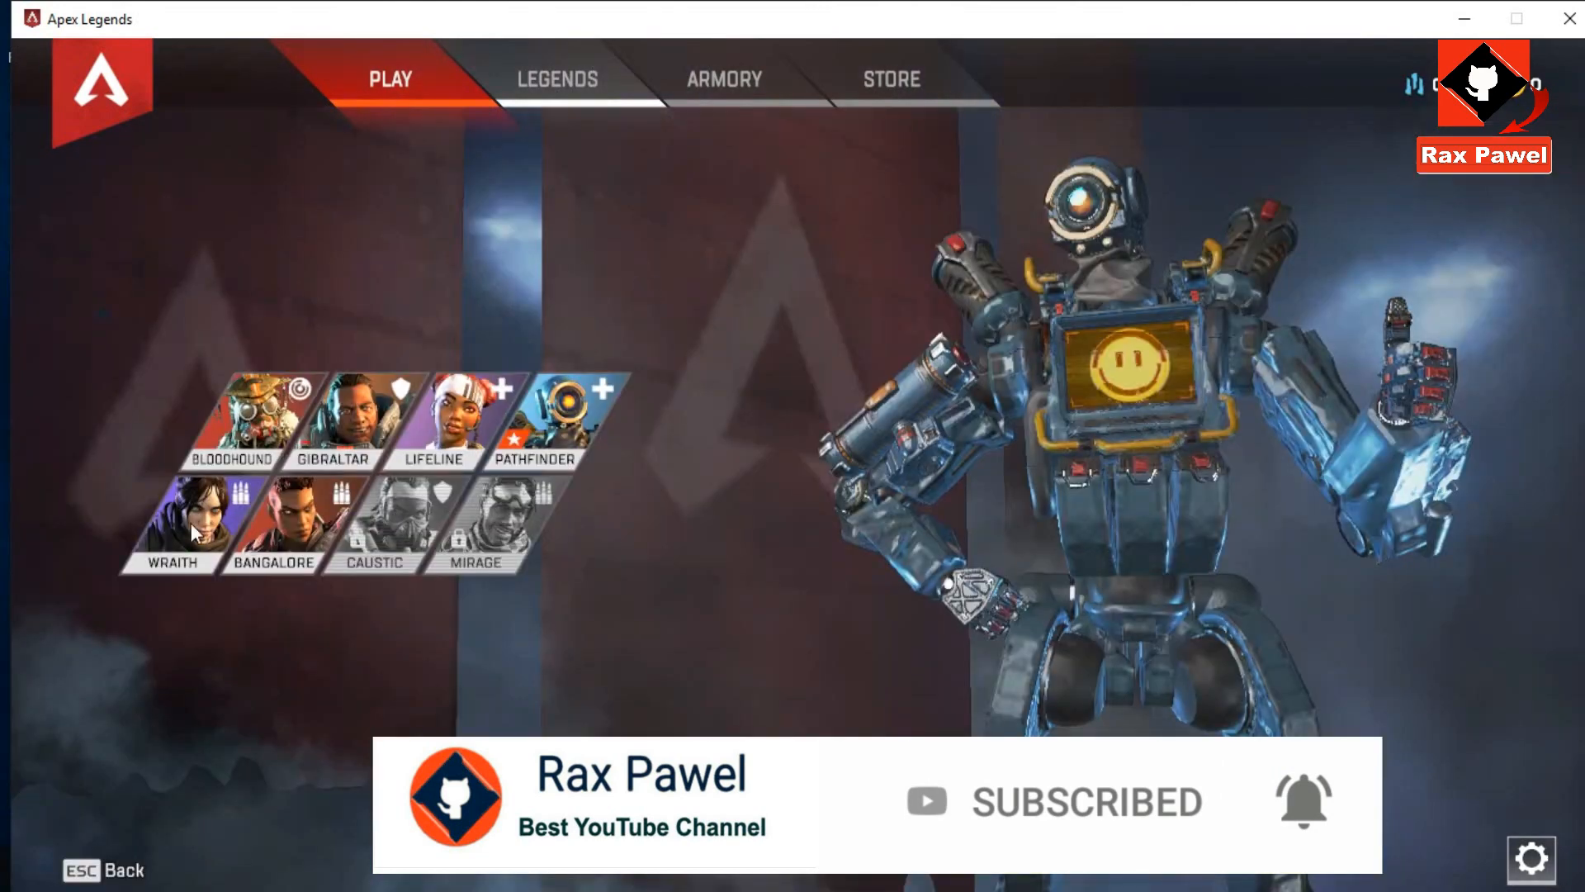
pyautogui.click(334, 420)
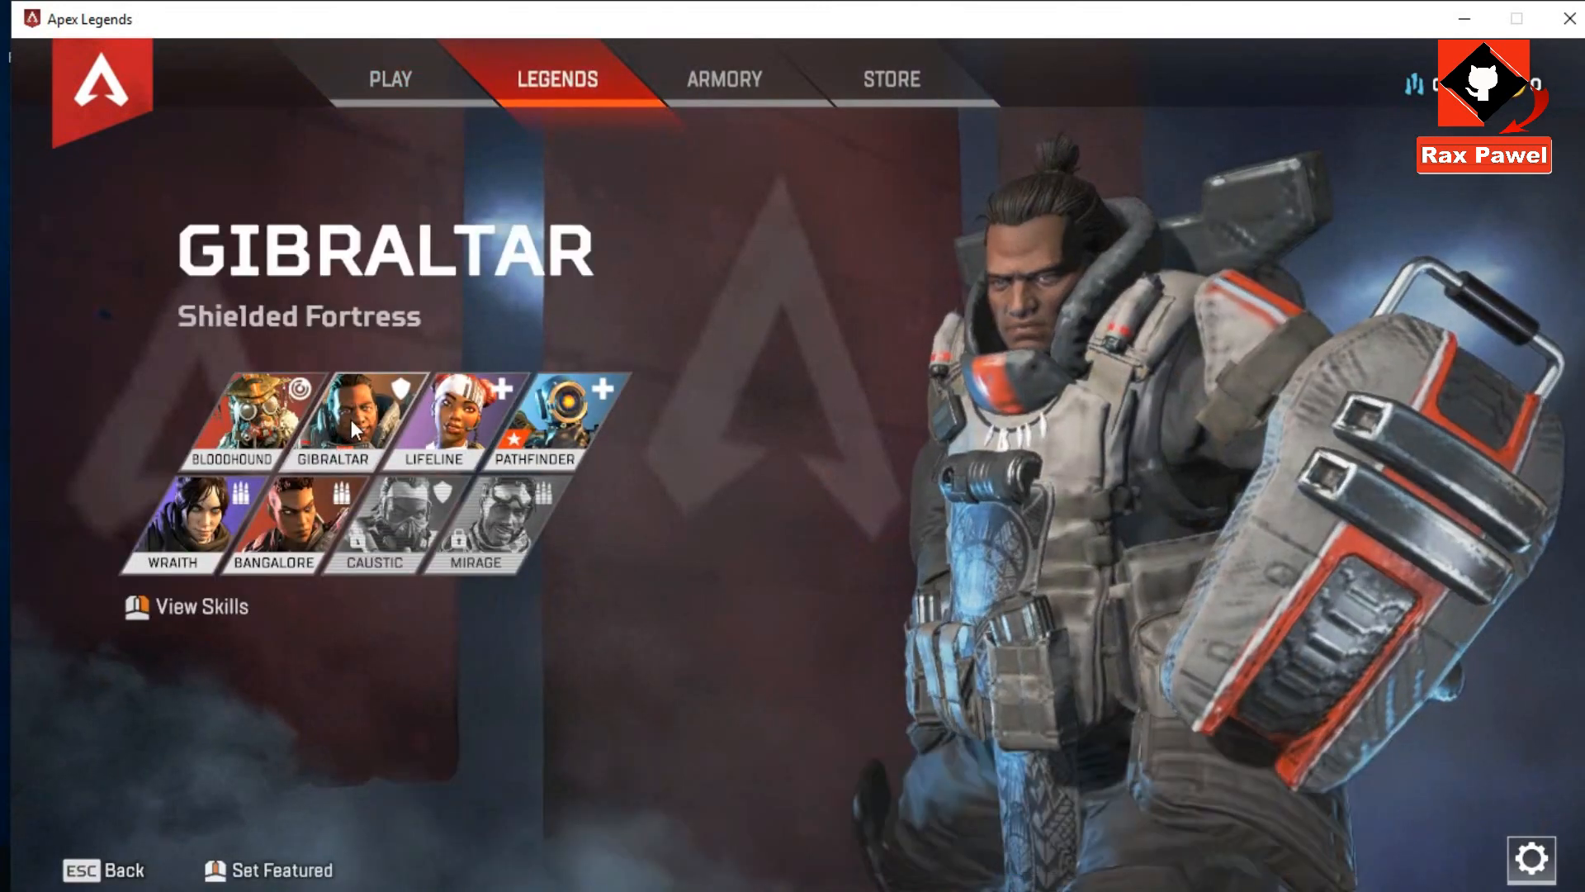